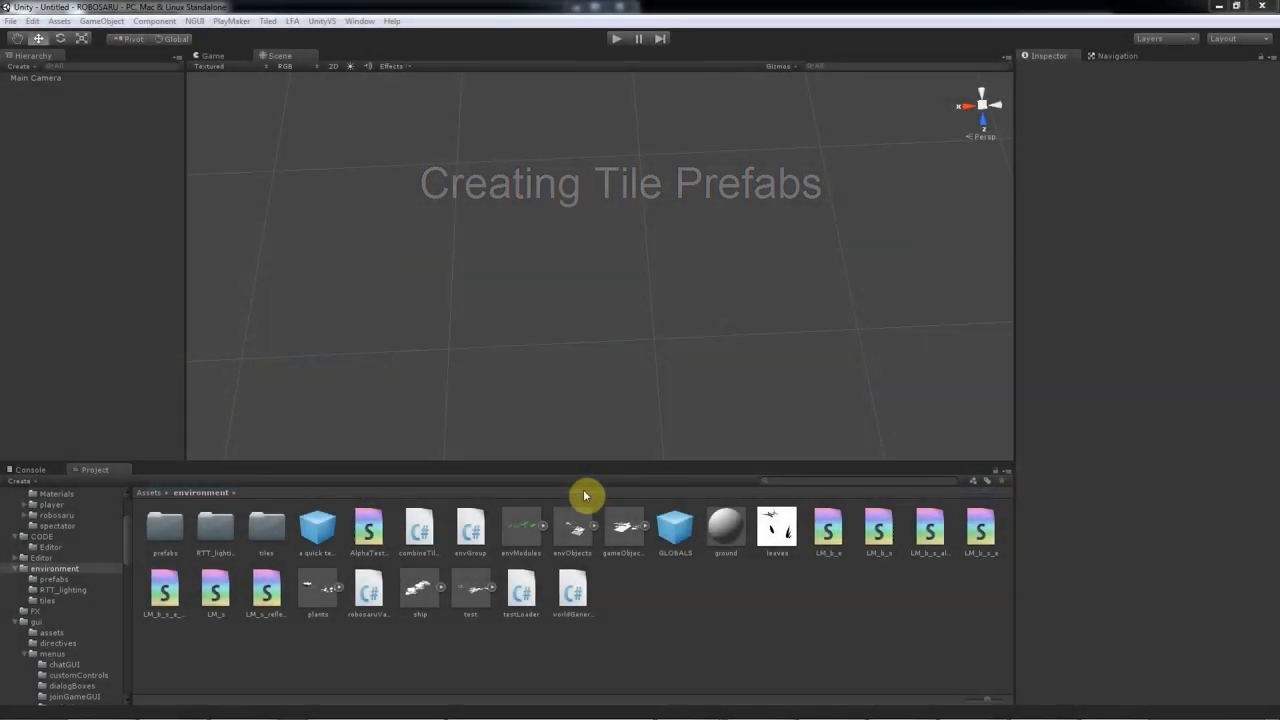
- Review the terrain types in Tiled's Edit Terrain Information view, then return to Unity
left_click(520, 528)
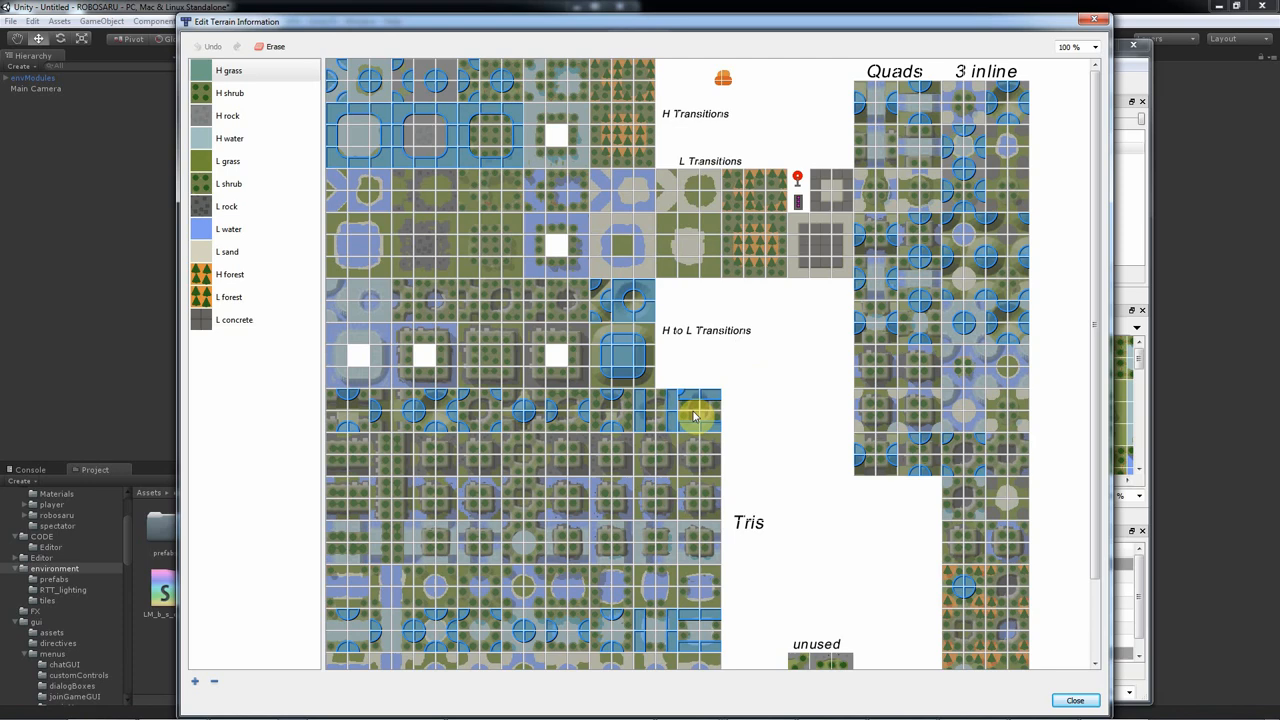
mouse_move(796, 362)
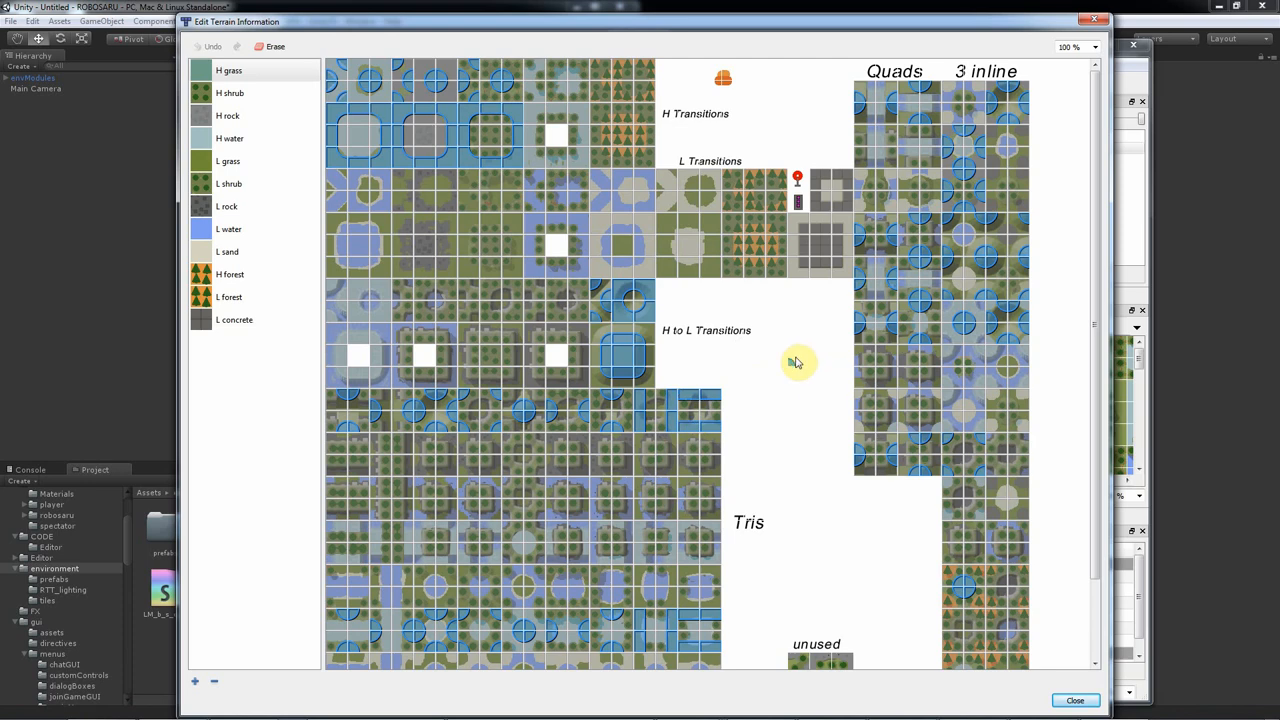
mouse_move(770, 372)
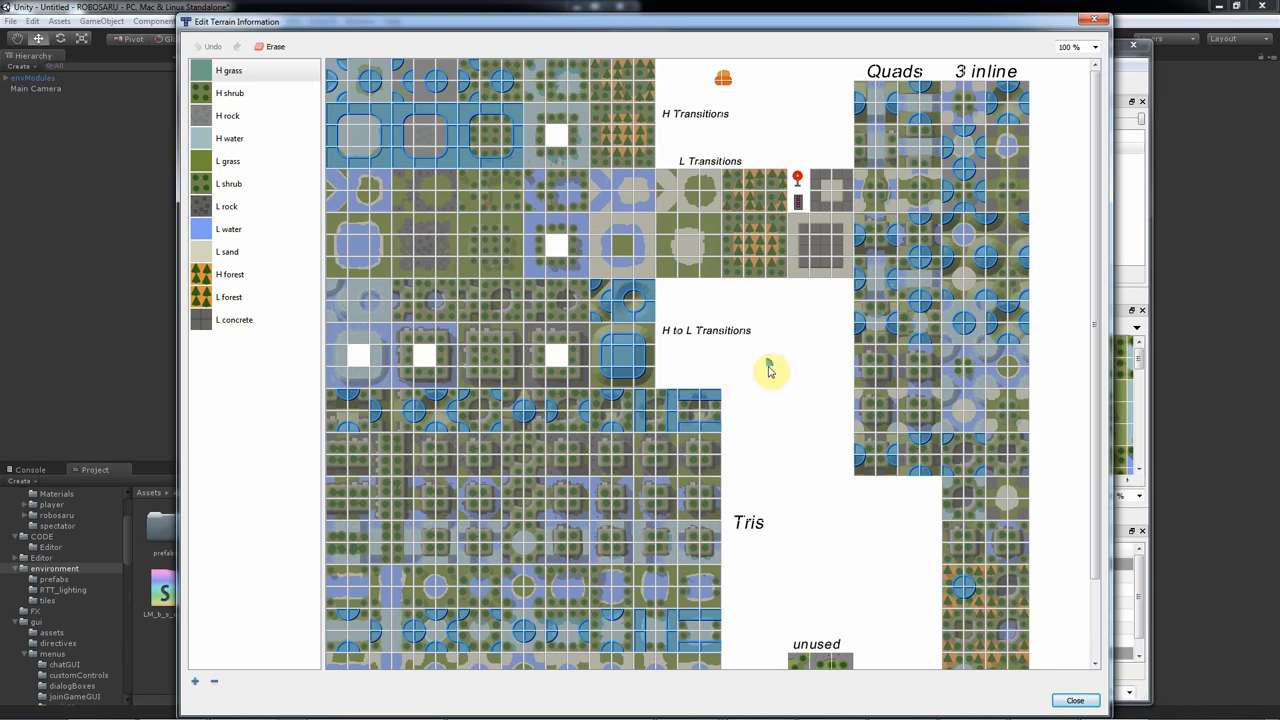
mouse_move(782, 368)
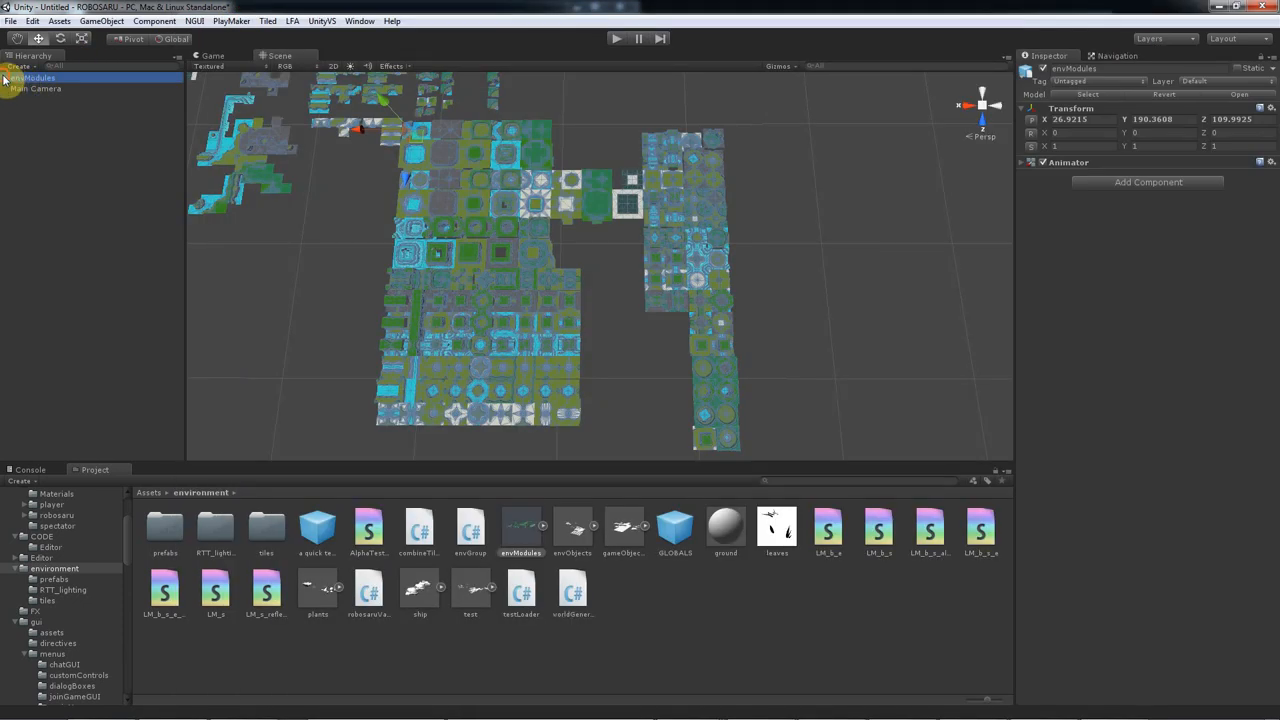
- Move all envModules child modules to the Hierarchy root, accepting the Losing prefab warning
left_click(12, 78)
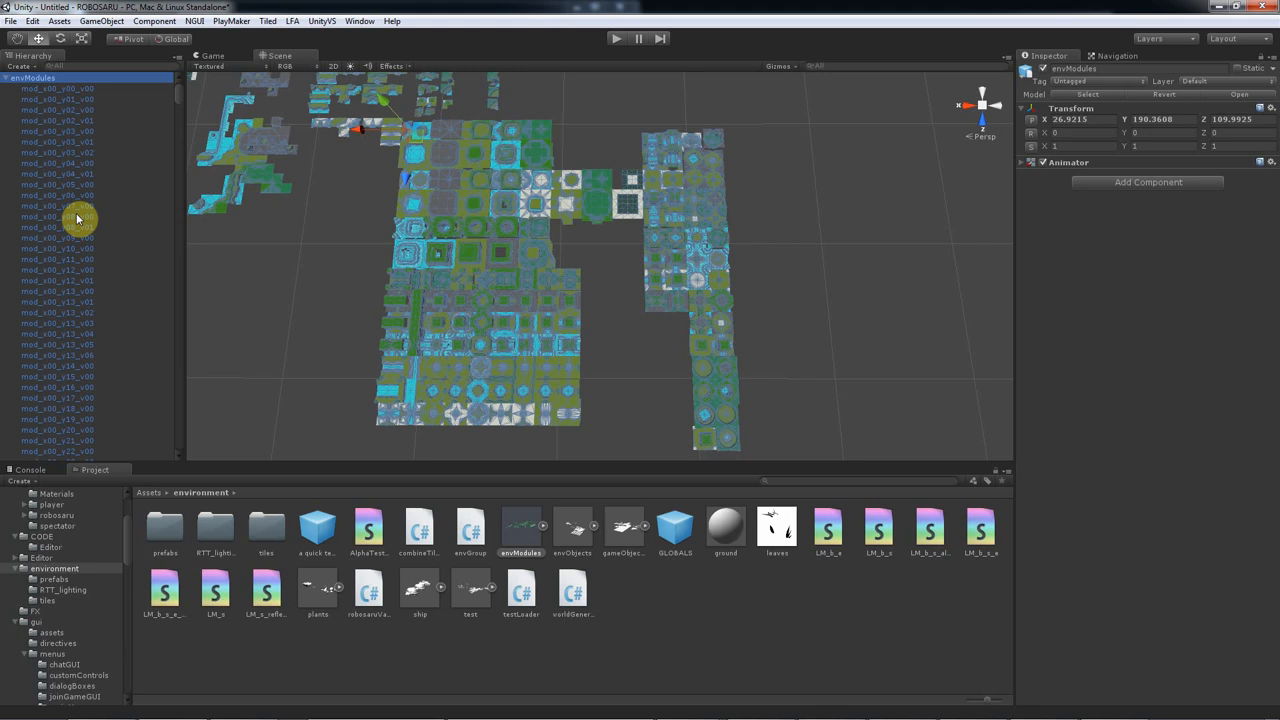
left_click(60, 260)
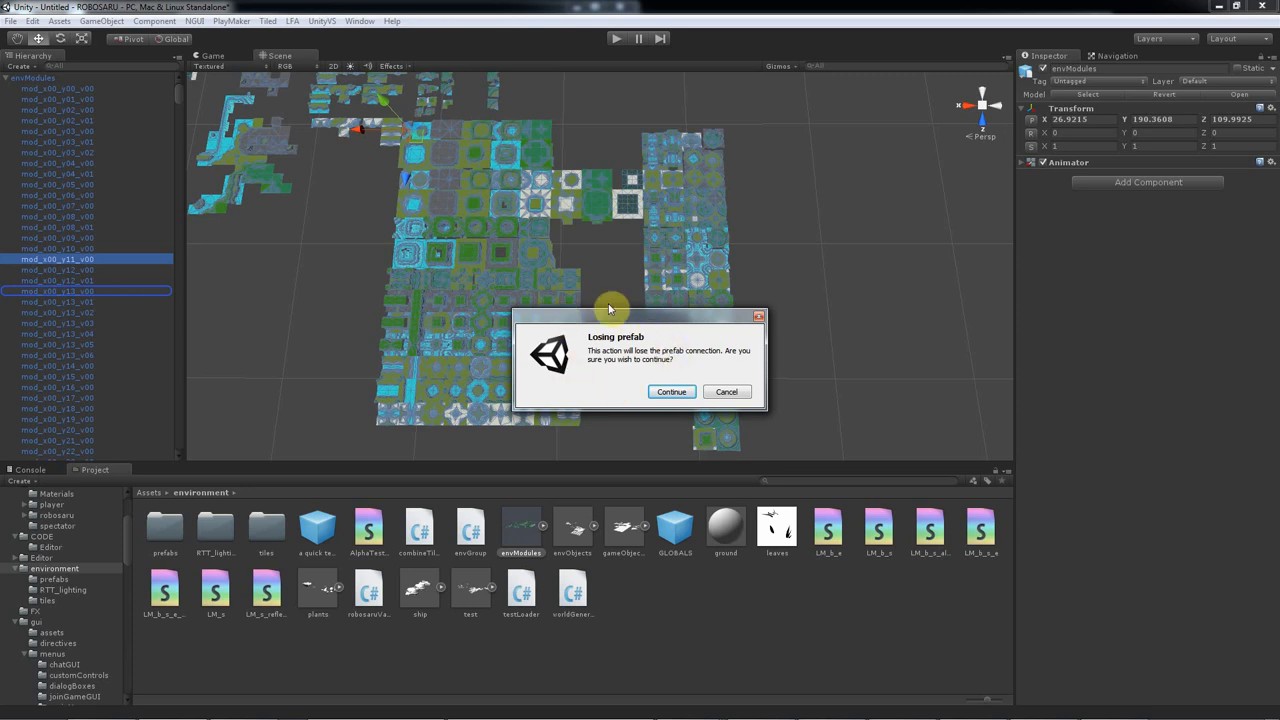
mouse_move(704, 424)
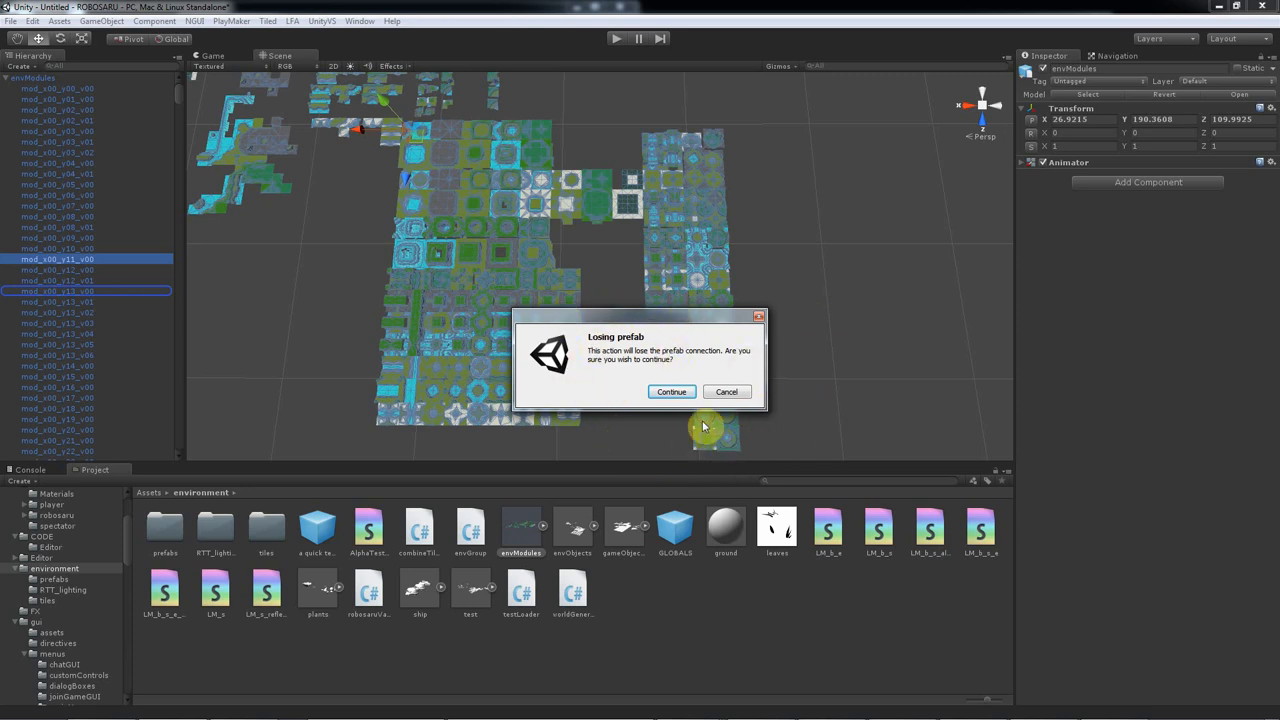
left_click(672, 390)
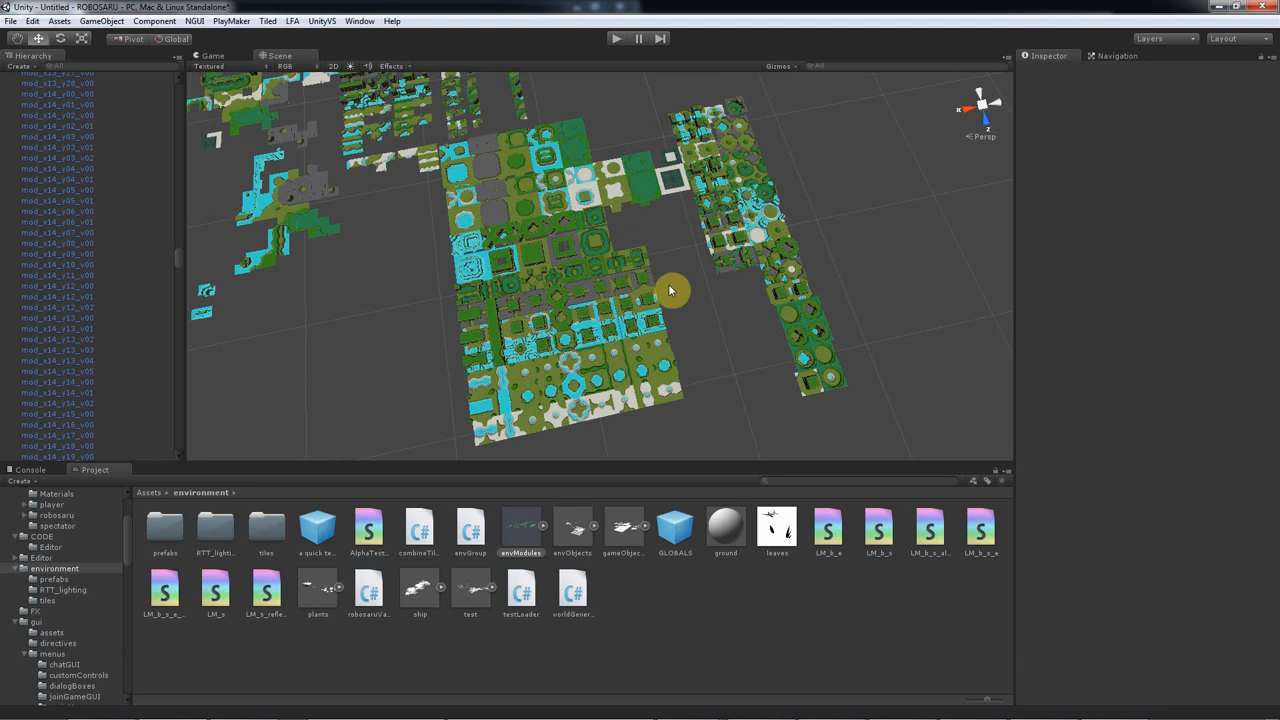
- Bring up the rotated-variants setup window from the Tiled menu to view its settings
left_click(266, 20)
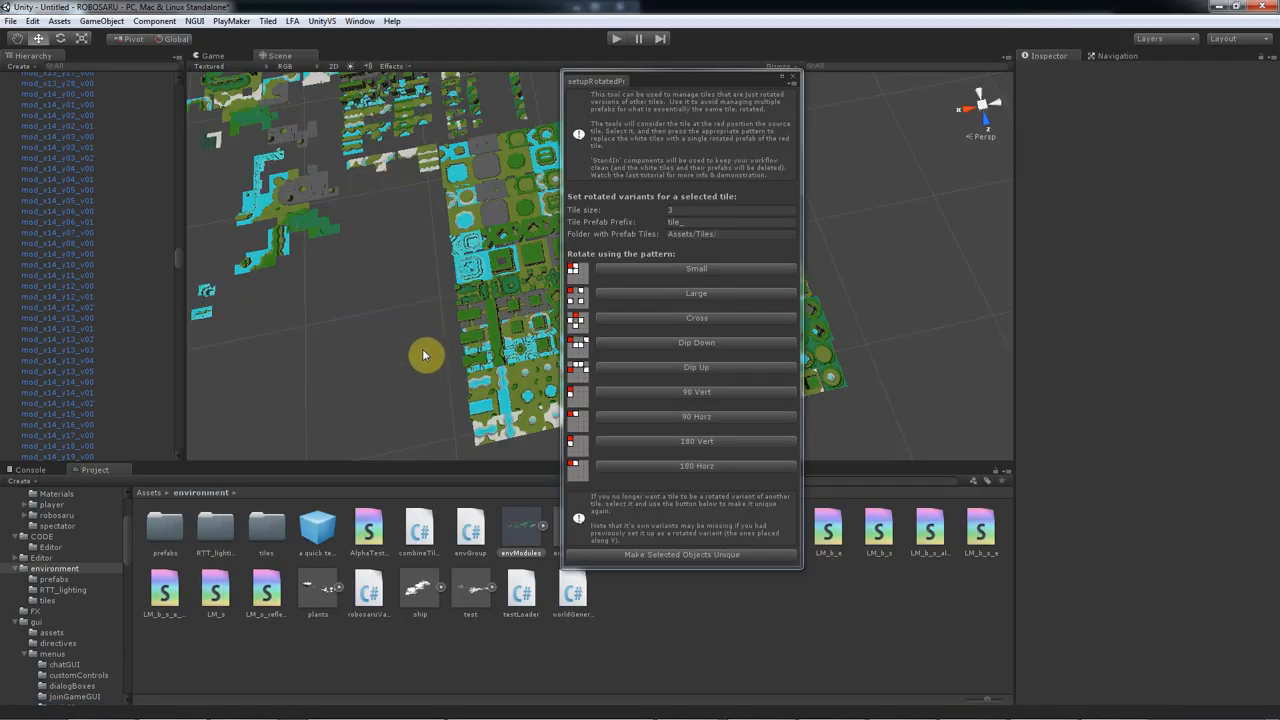
mouse_move(432, 350)
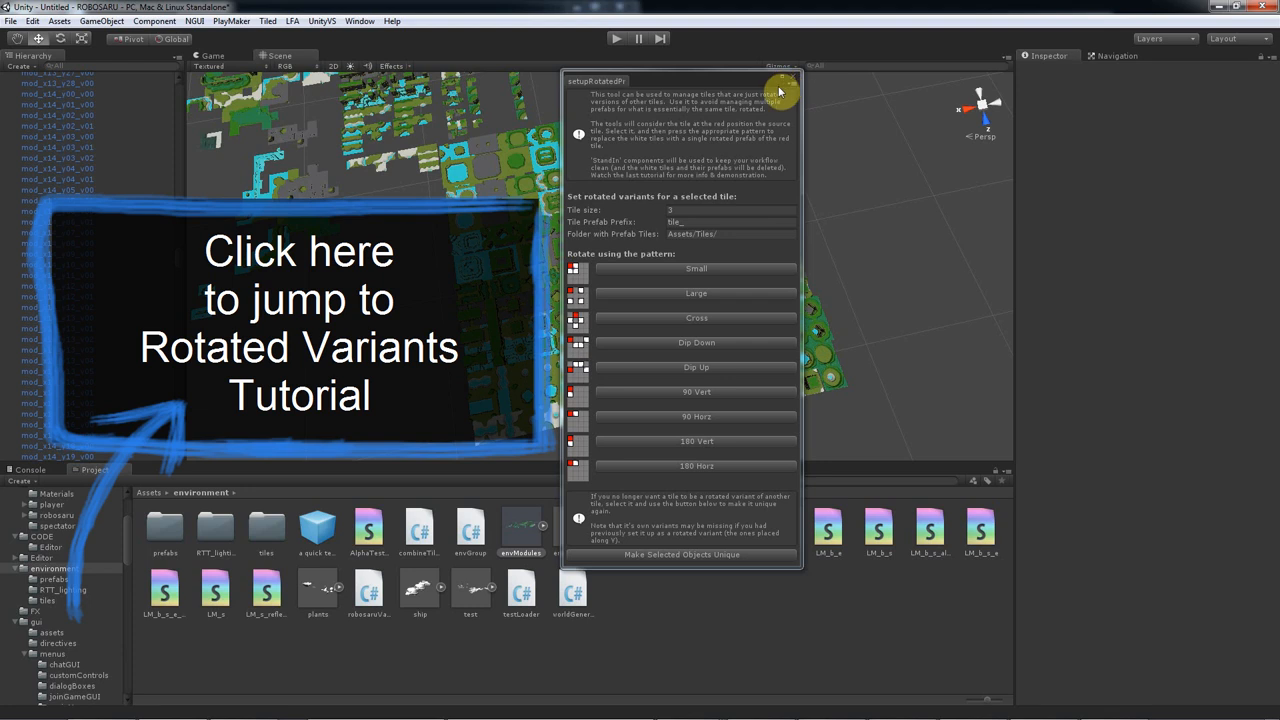
mouse_move(796, 76)
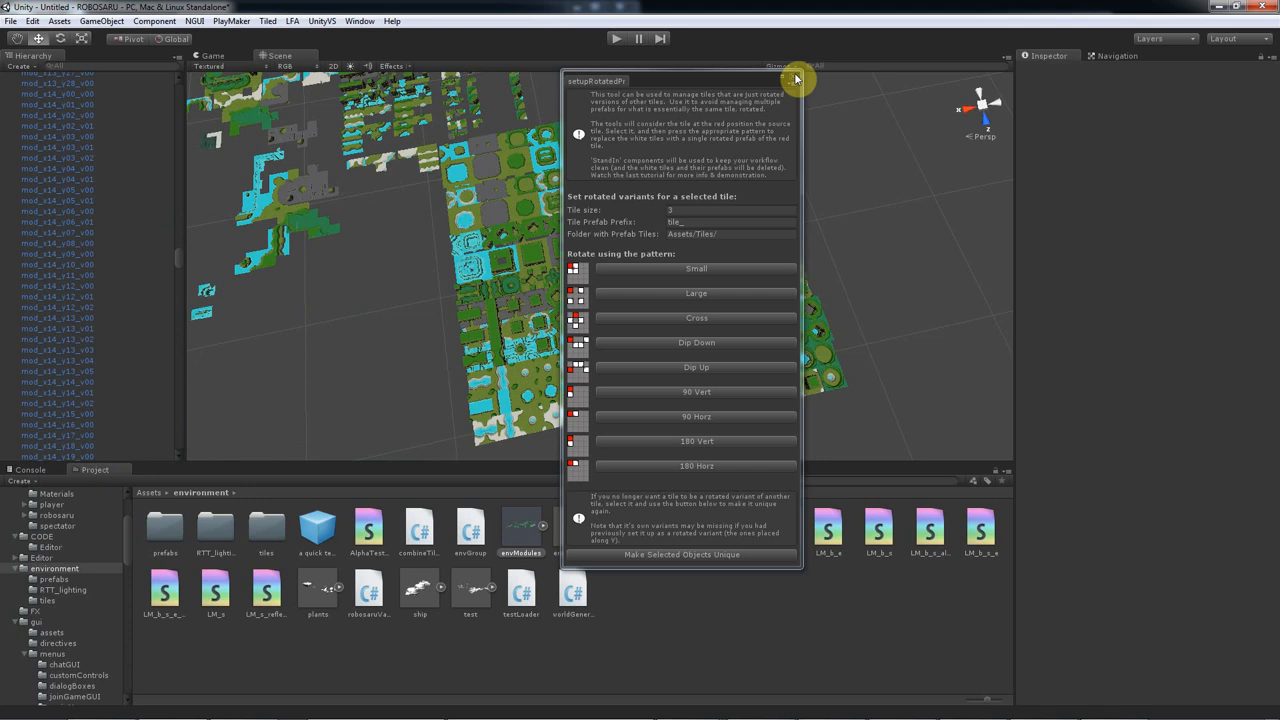
- Close the rotated-variants window and orbit the Scene view to look down on the tile modules
left_click(796, 78)
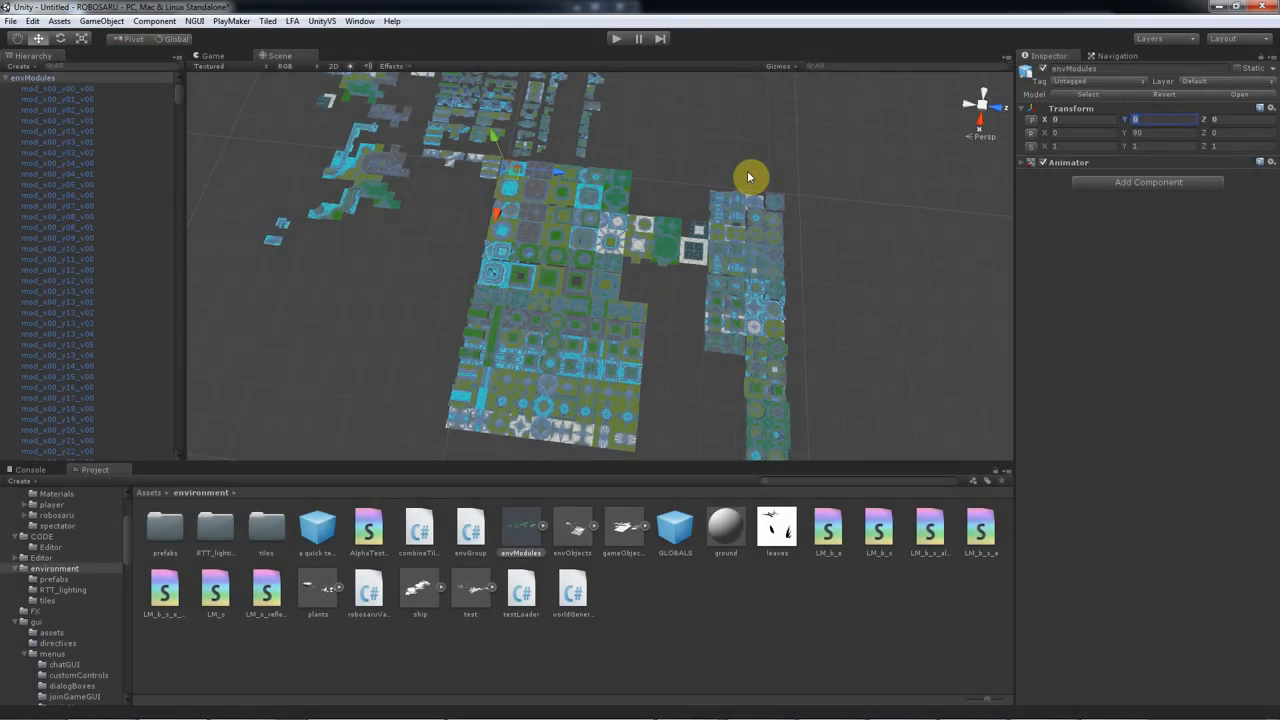
left_click_drag(750, 176, 862, 96)
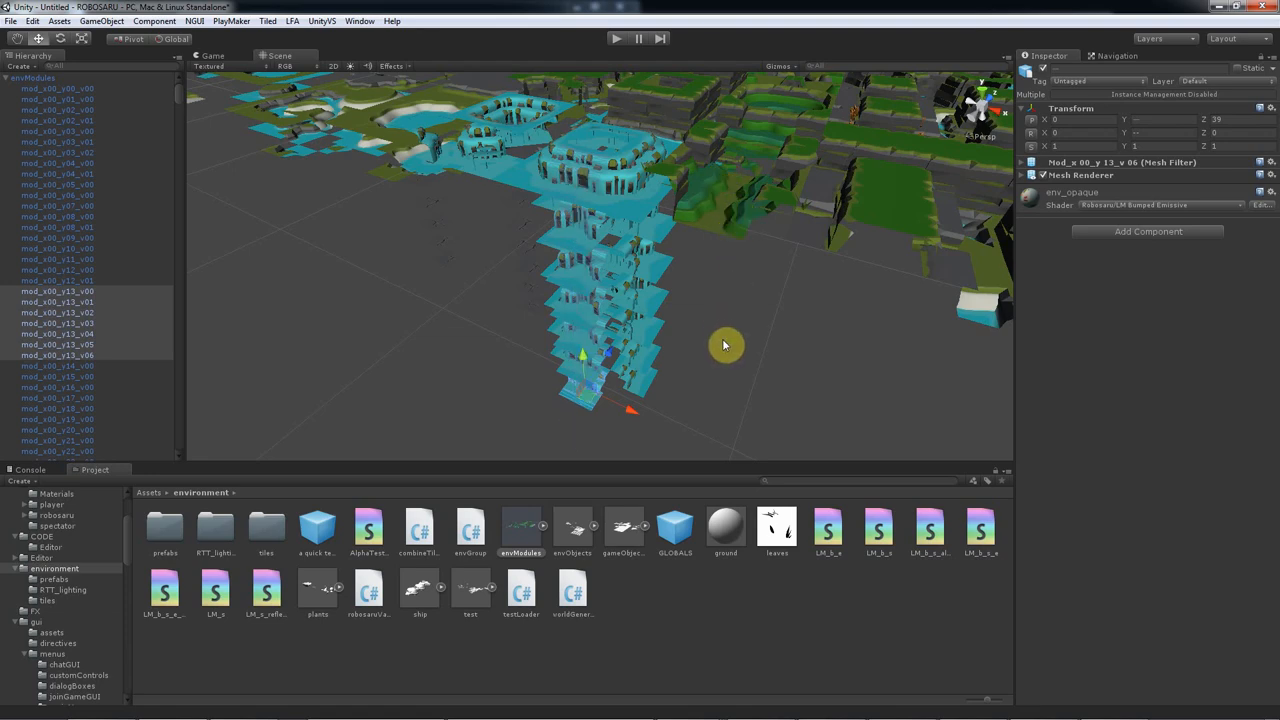
left_click_drag(724, 344, 772, 252)
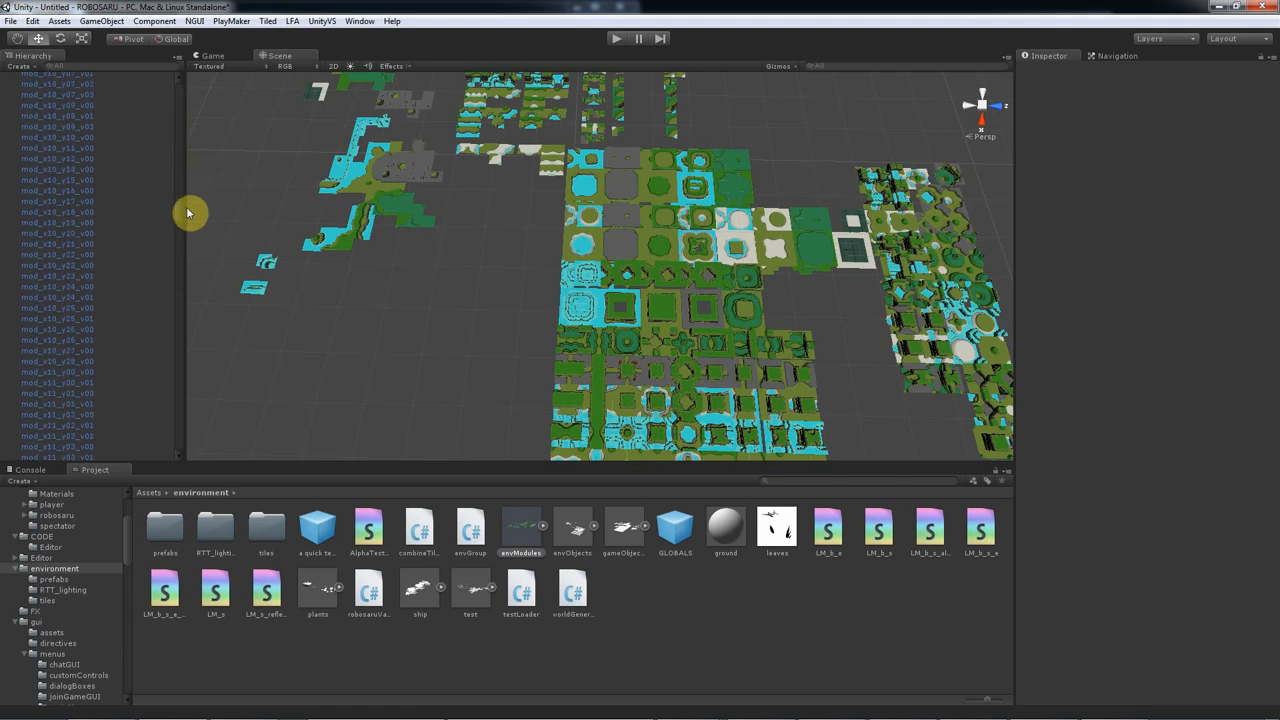
scroll("down", 3)
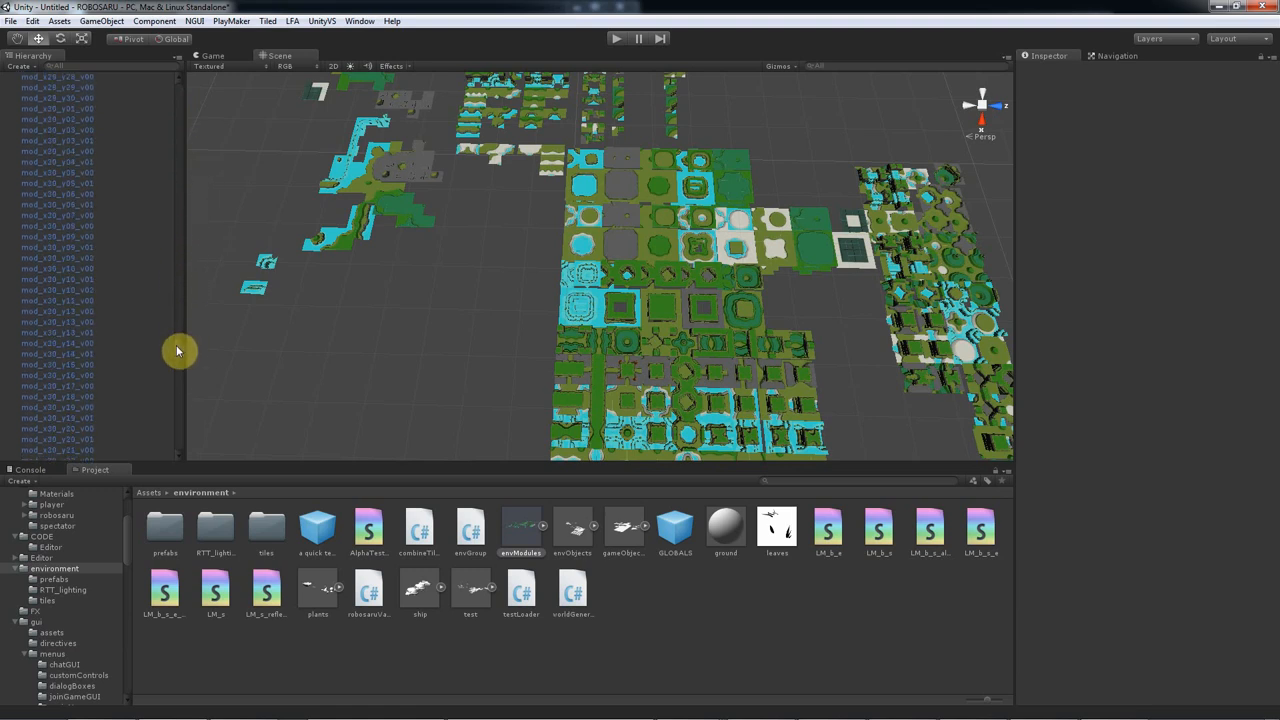
left_click(50, 304)
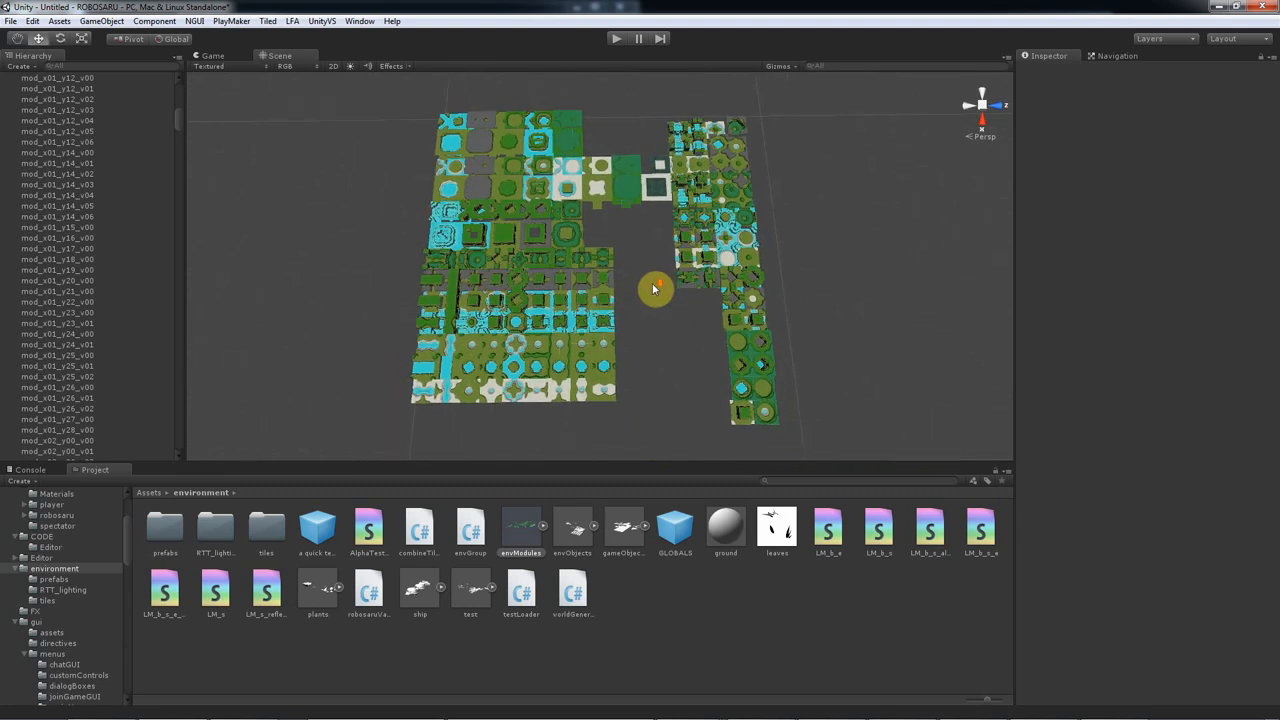
mouse_move(760, 408)
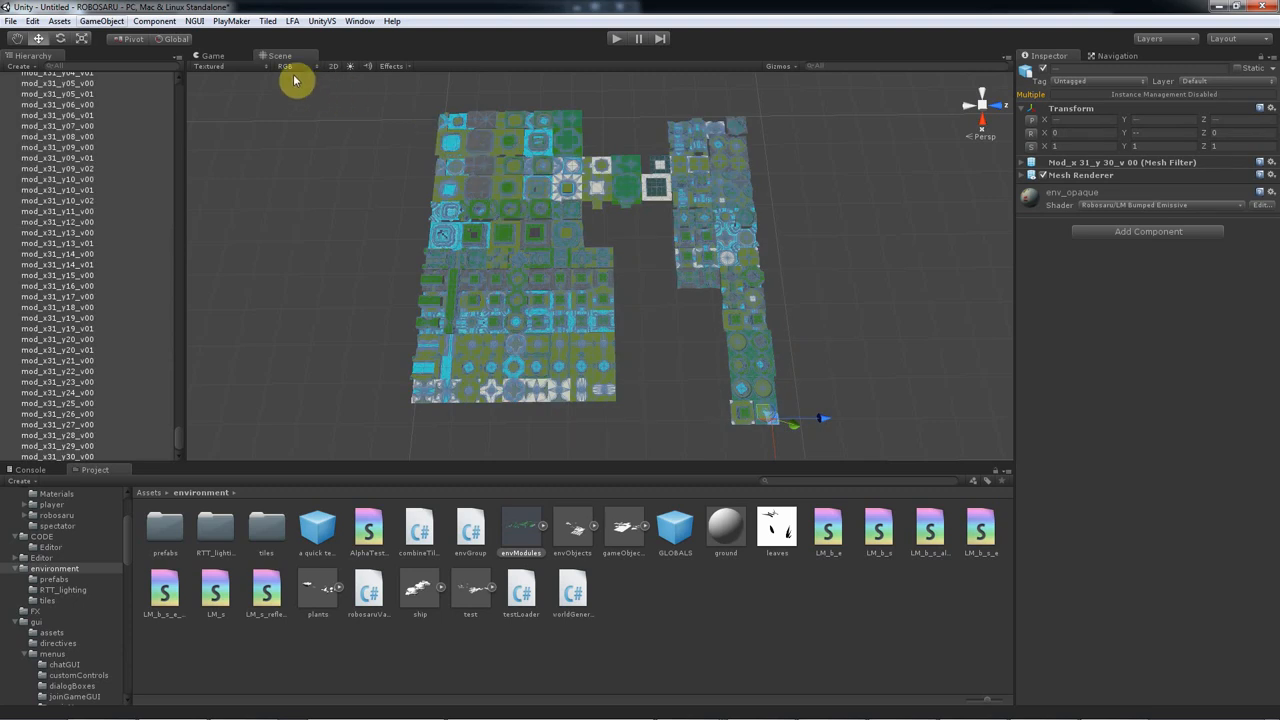
left_click(106, 22)
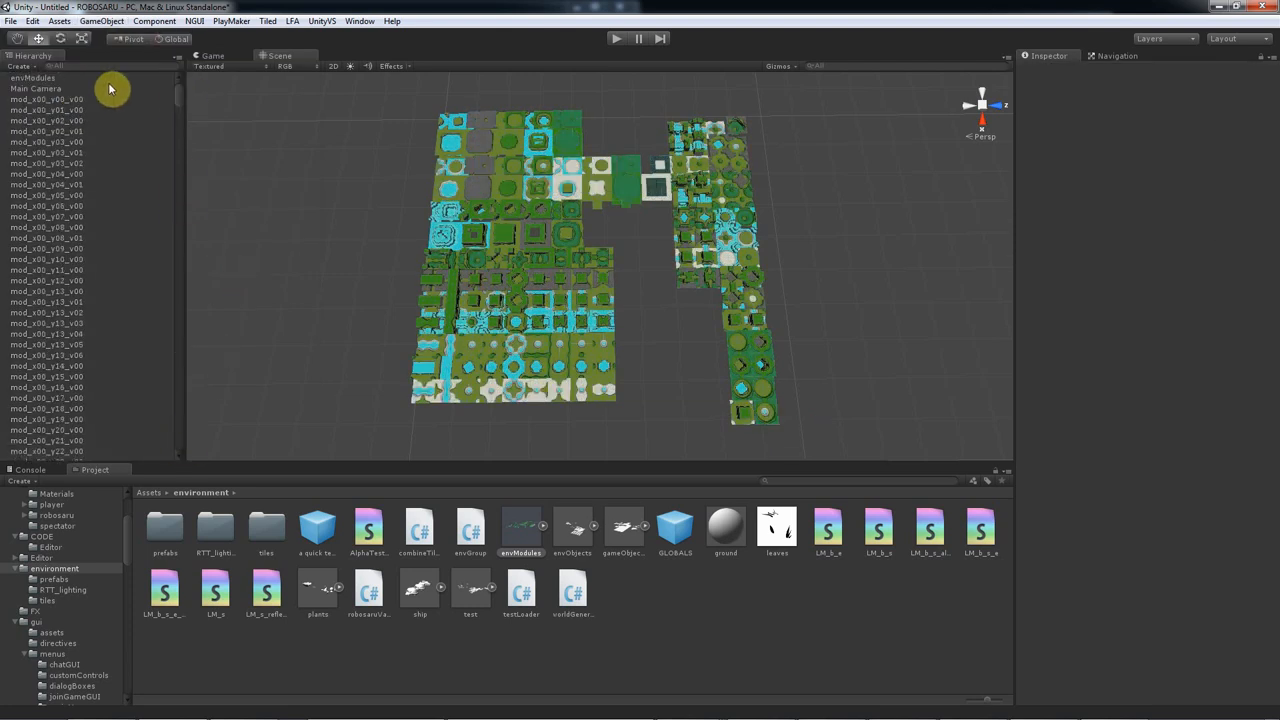
- Launch Create Tile Prefabs and point Save Prefabs to Folder at a new tiles folder
left_click(264, 20)
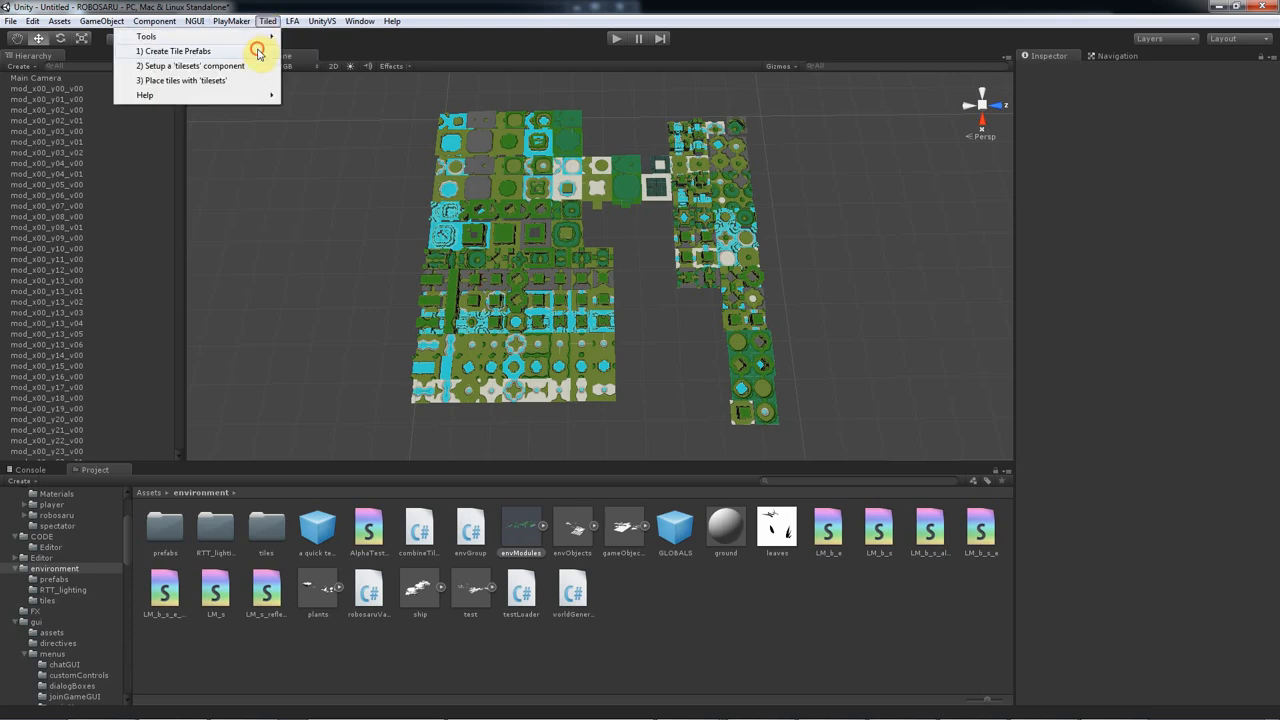
left_click(192, 52)
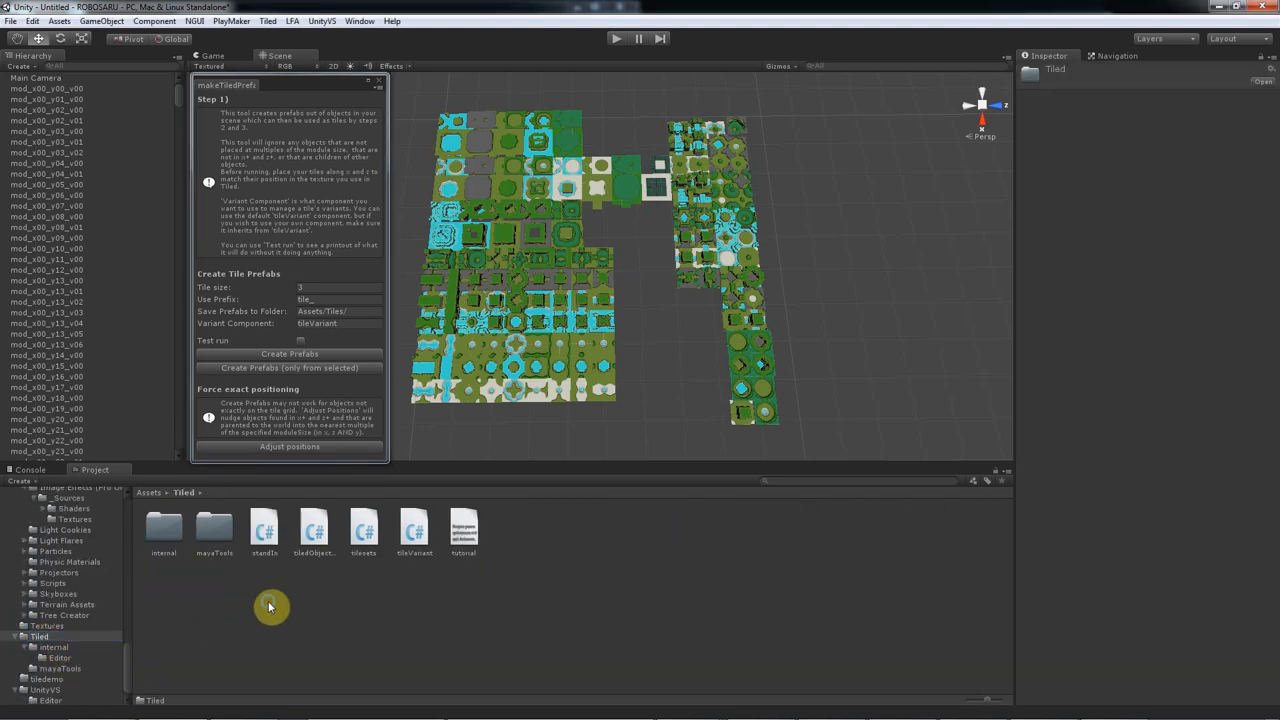
right_click(270, 606)
type("tiles")
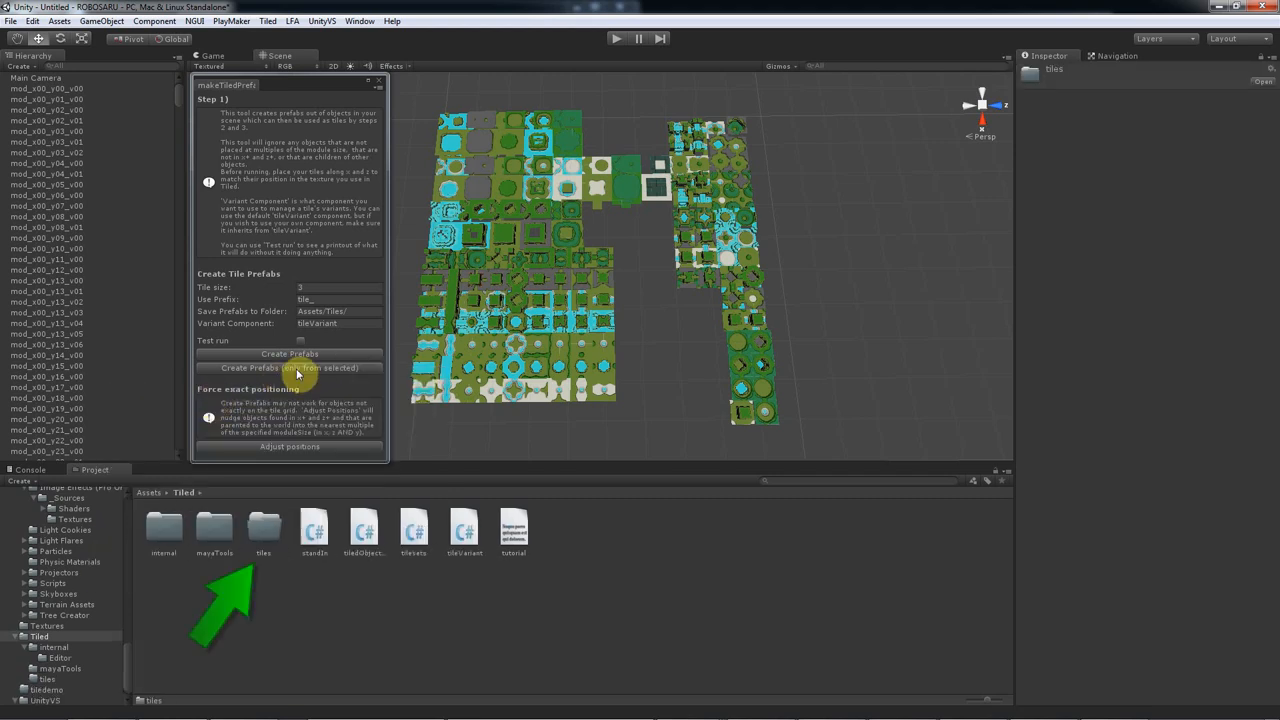
left_click(336, 312)
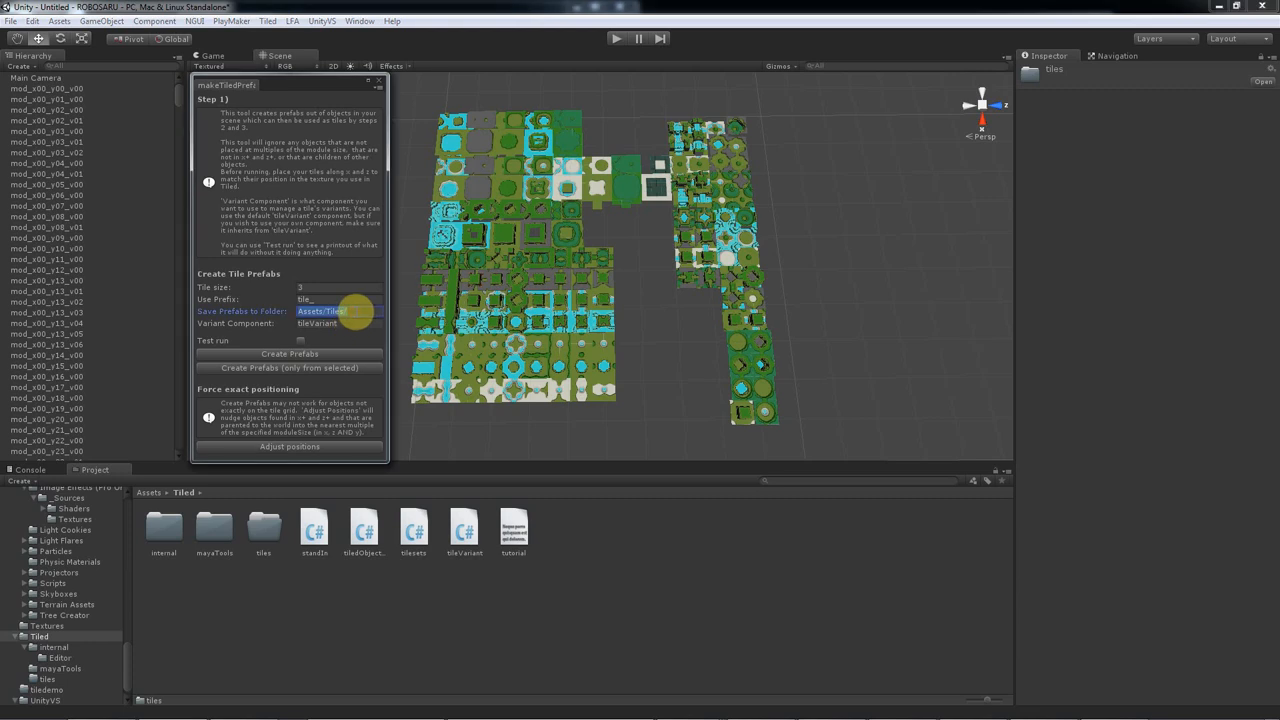
mouse_move(350, 312)
type("d/tile")
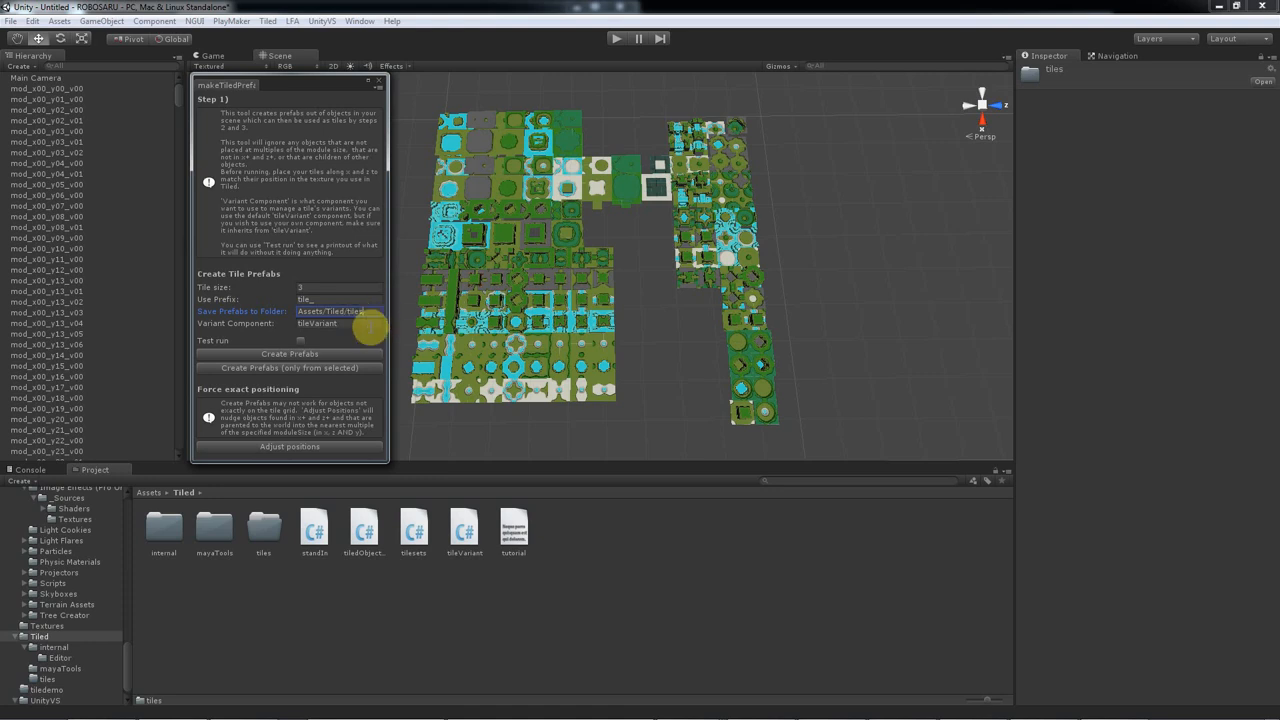
- Fill in the Variant Component field and tick Test run mode
left_click(330, 324)
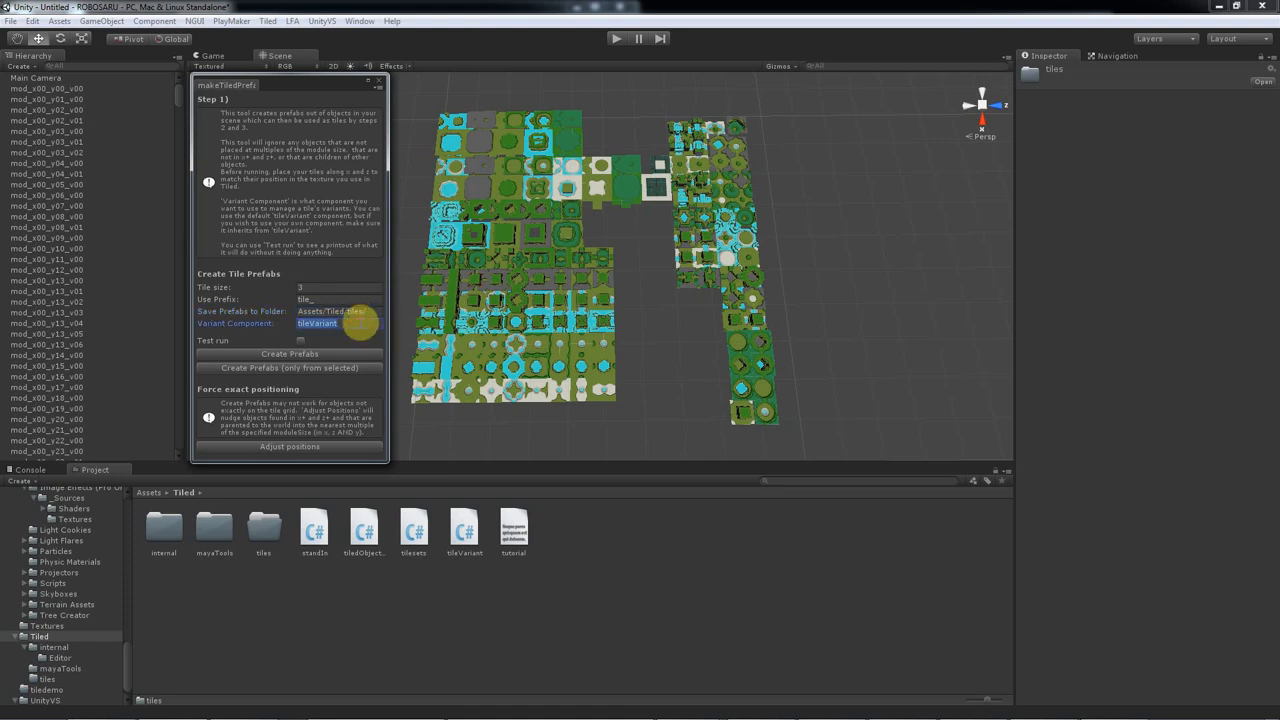
left_click(338, 312)
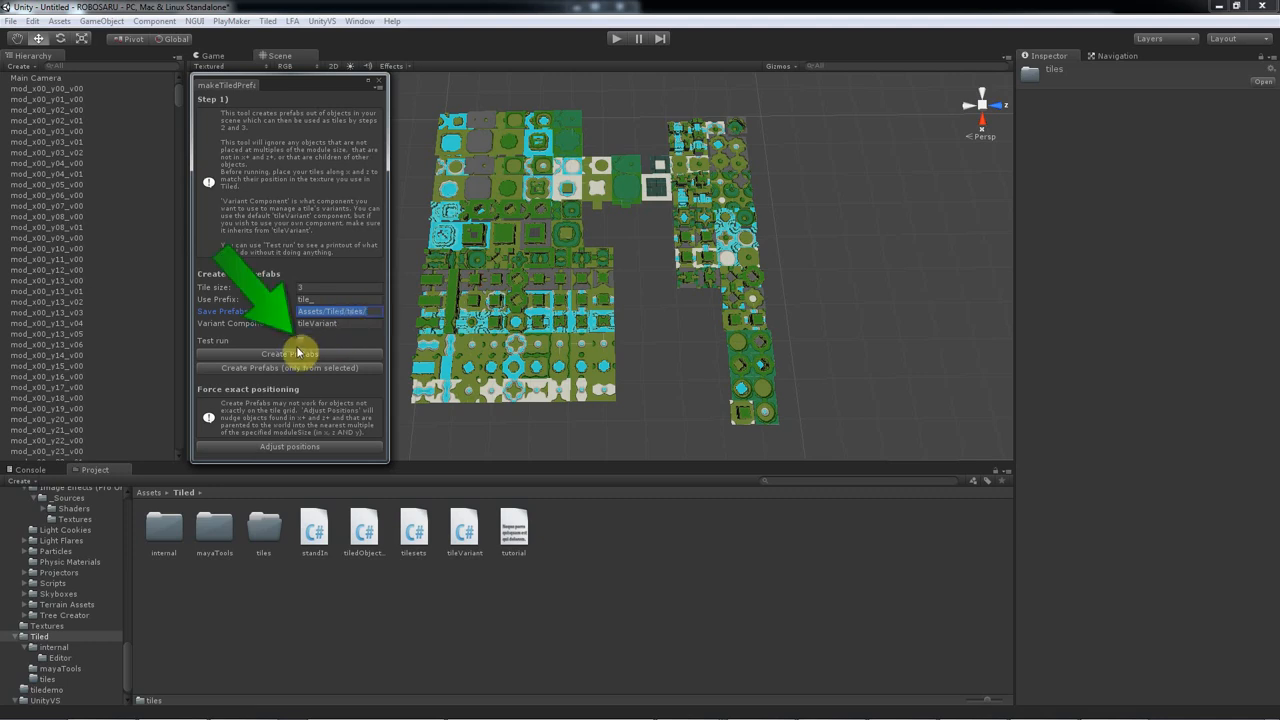
left_click(300, 340)
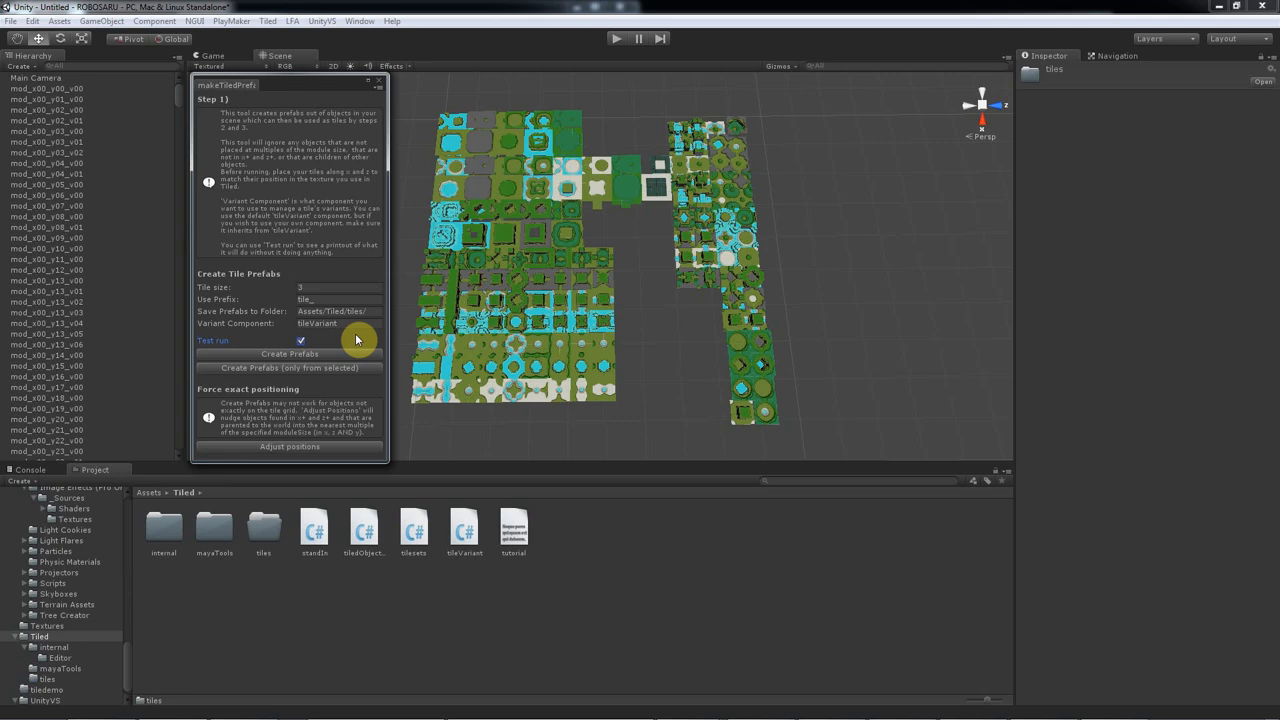
mouse_move(344, 356)
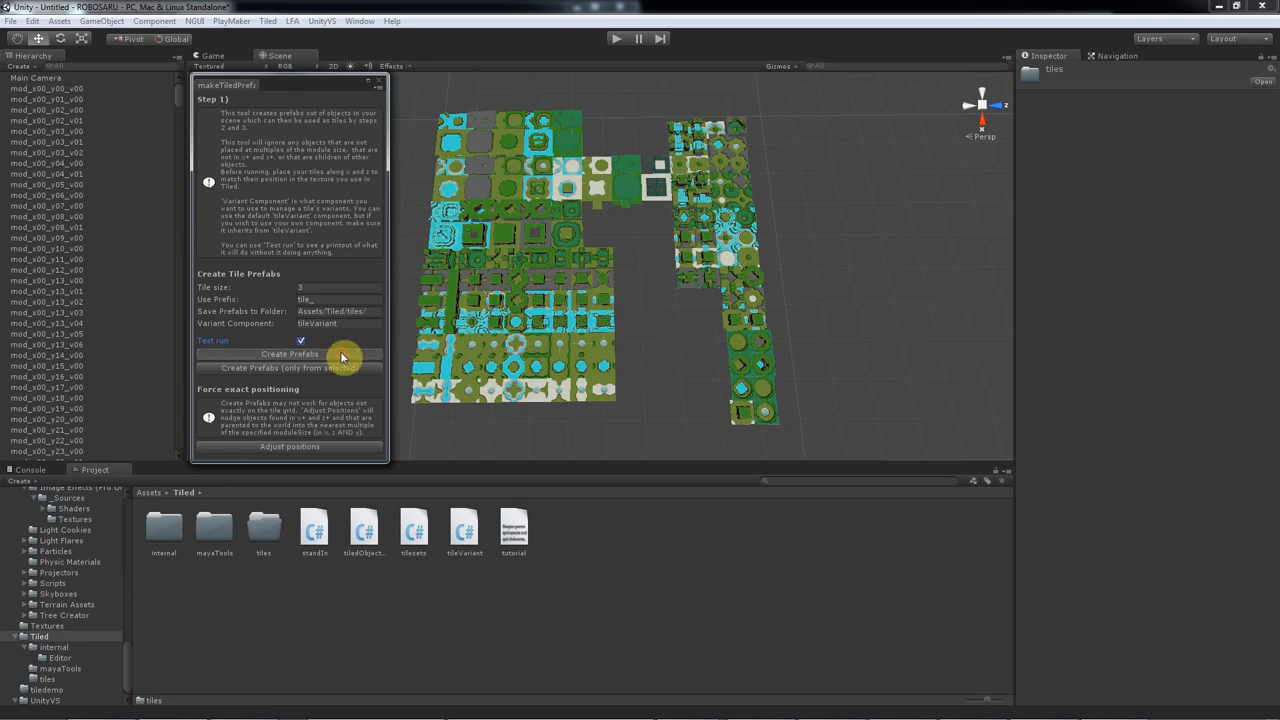
- Run Create Prefabs as a test and review the module-size warnings in the Console
left_click(288, 354)
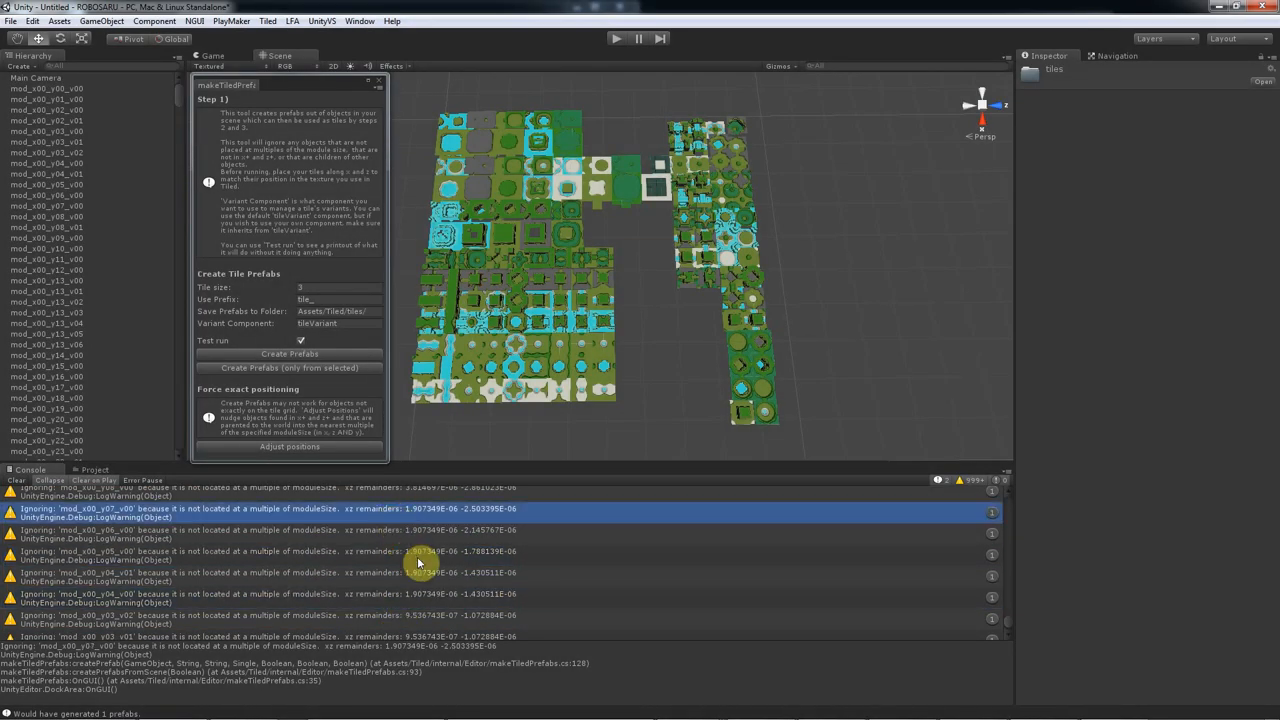
mouse_move(544, 568)
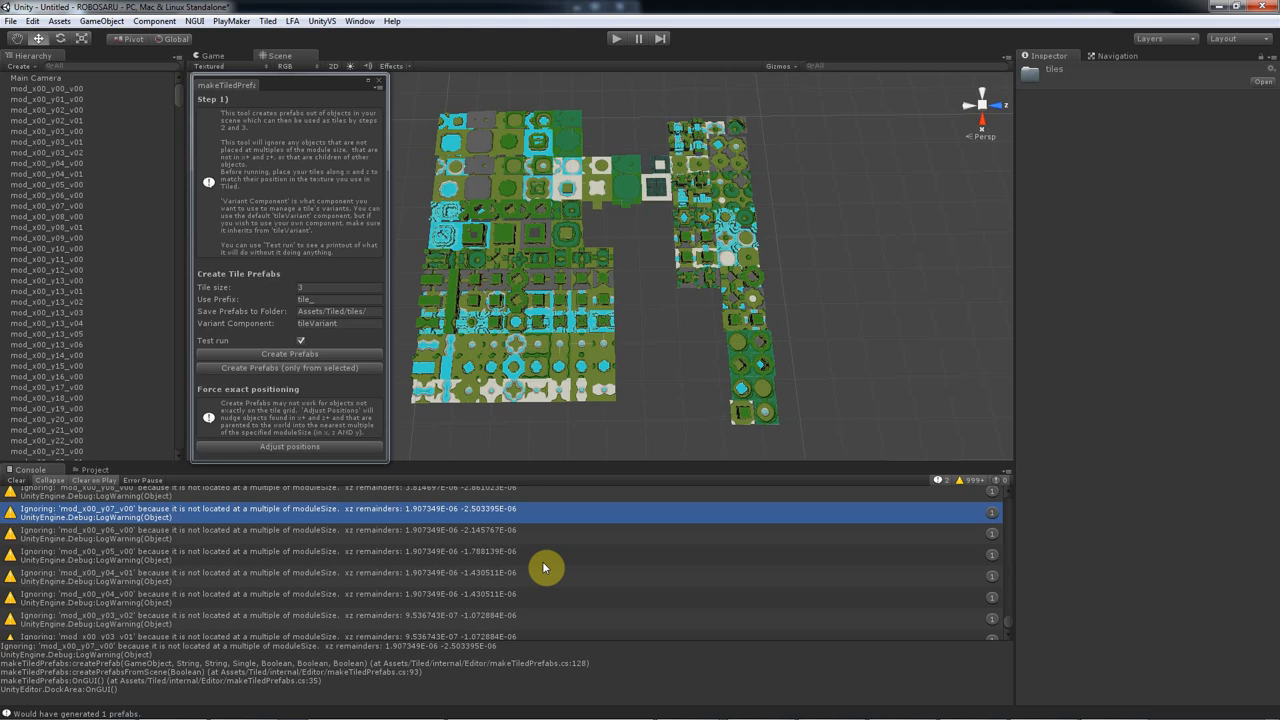
mouse_move(274, 456)
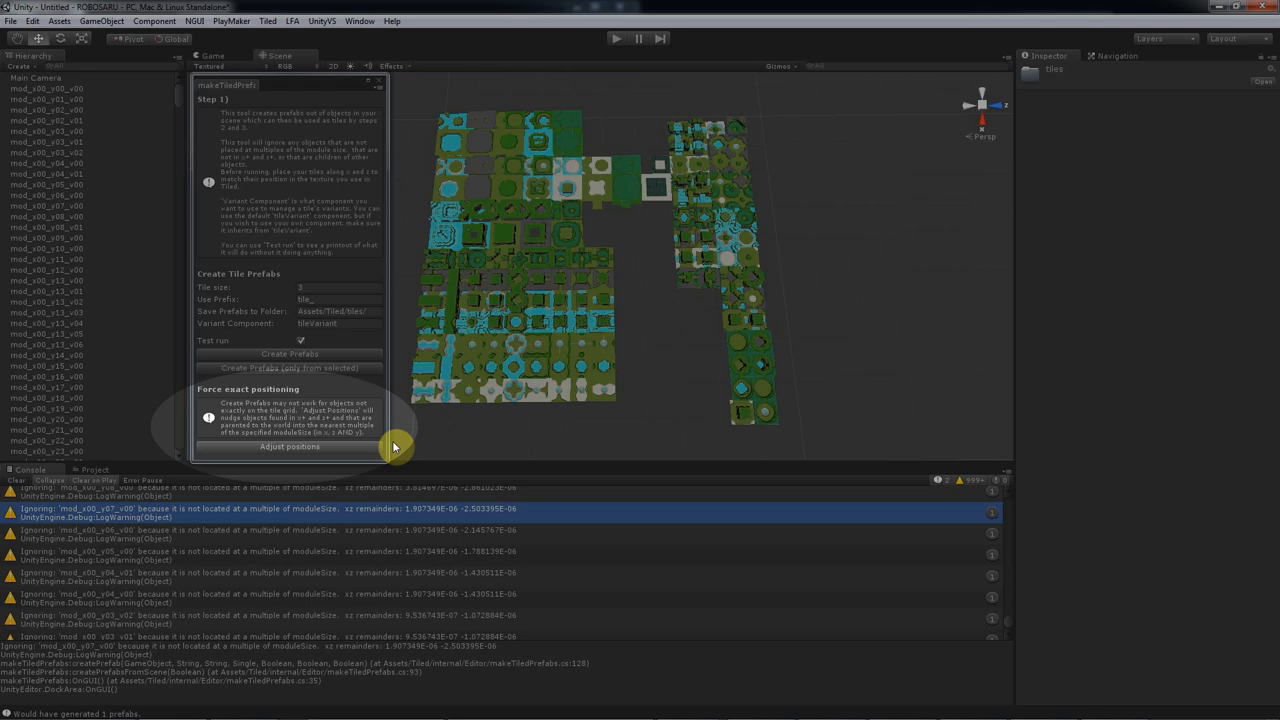
- Snap the tiles to exact grid positions with Adjust positions and clear the old Console warnings
left_click(290, 448)
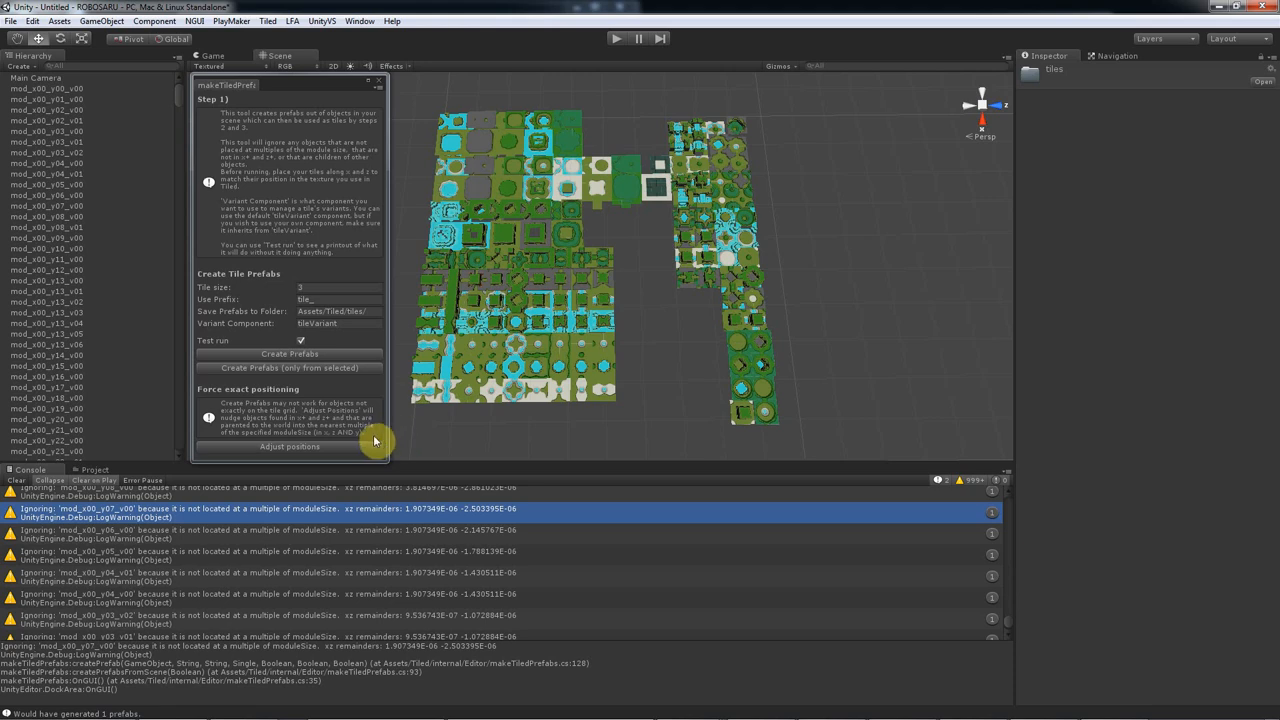
mouse_move(348, 452)
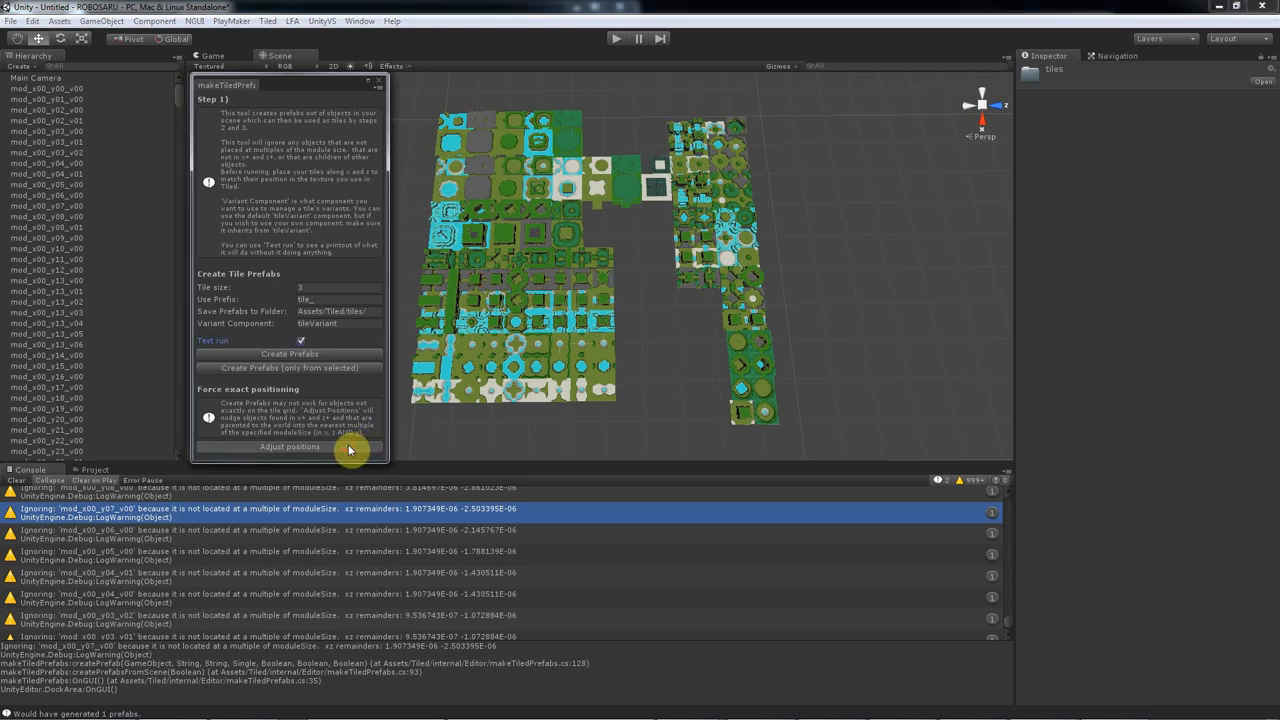
left_click(288, 448)
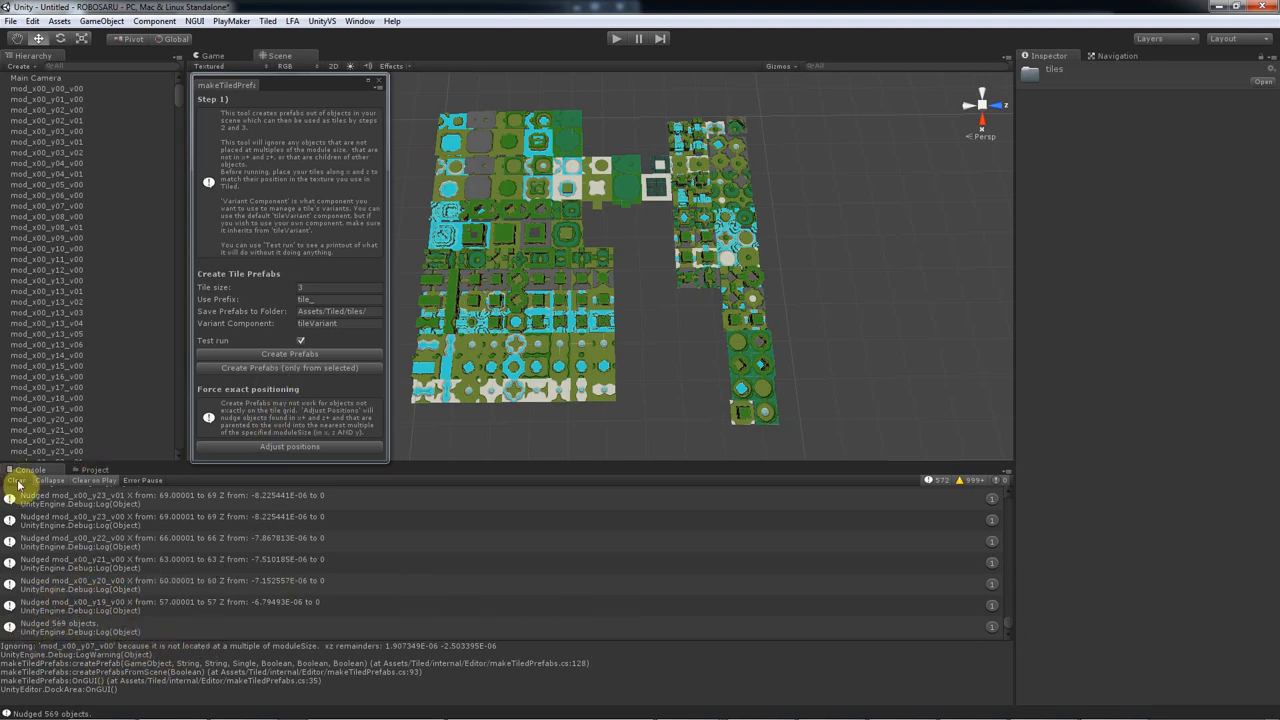
left_click(290, 354)
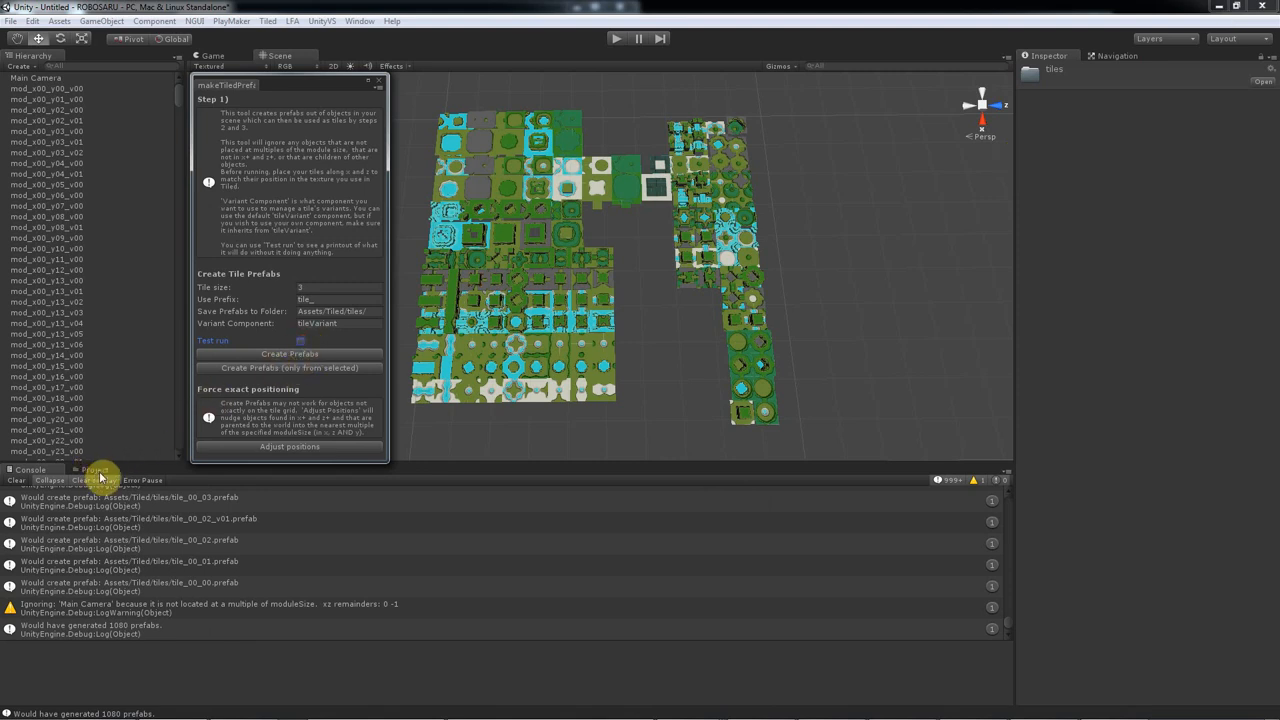
- Browse into the still-empty Assets/Tiled/tiles folder in the Project panel
left_click(92, 470)
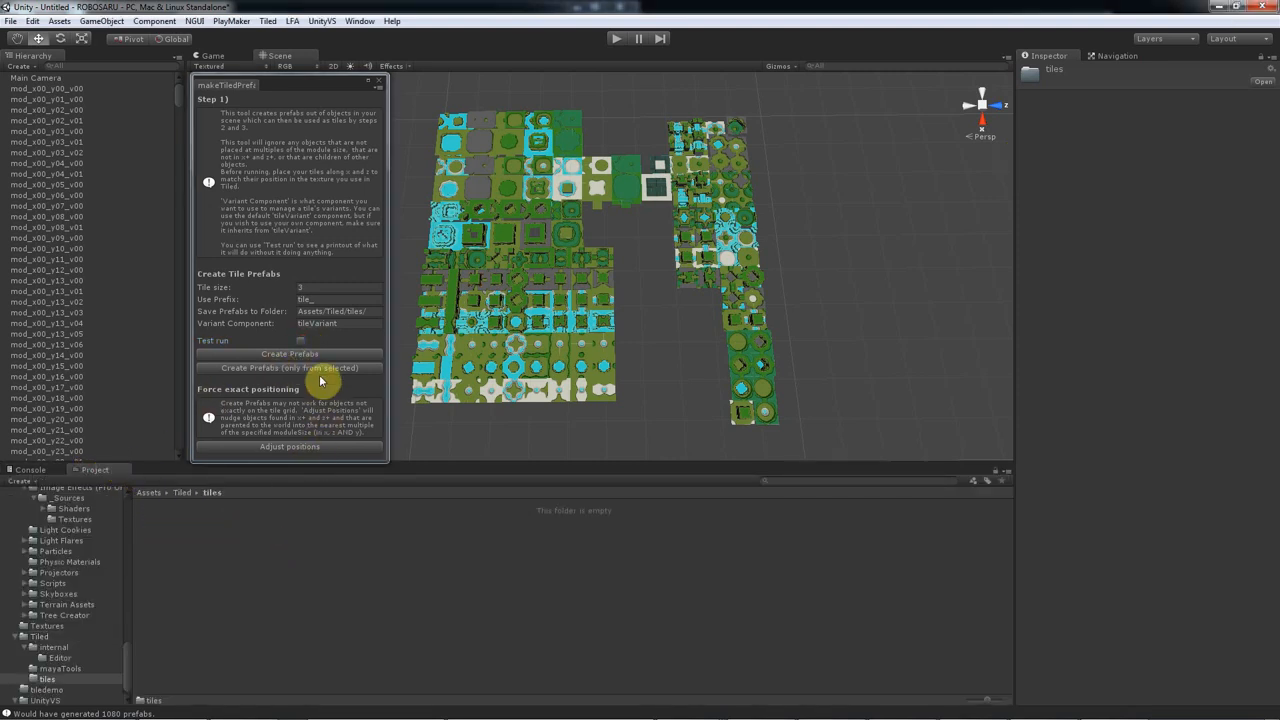
mouse_move(352, 372)
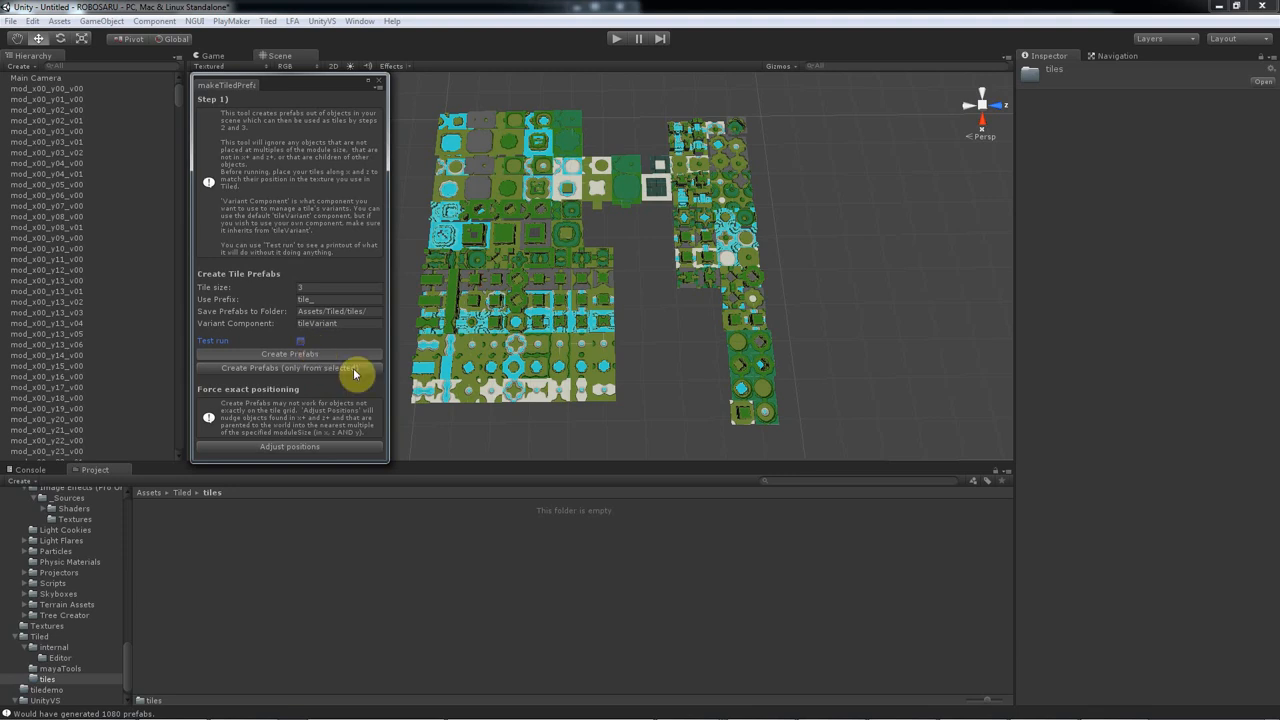
mouse_move(660, 348)
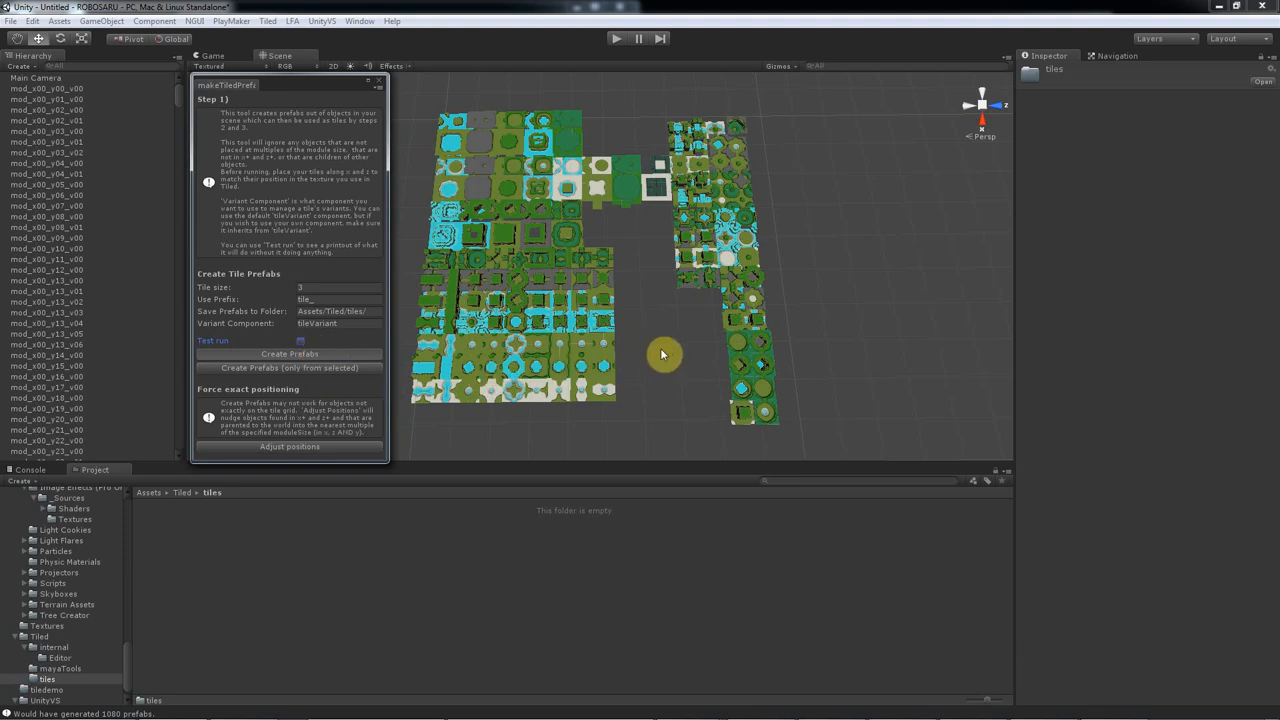
mouse_move(660, 348)
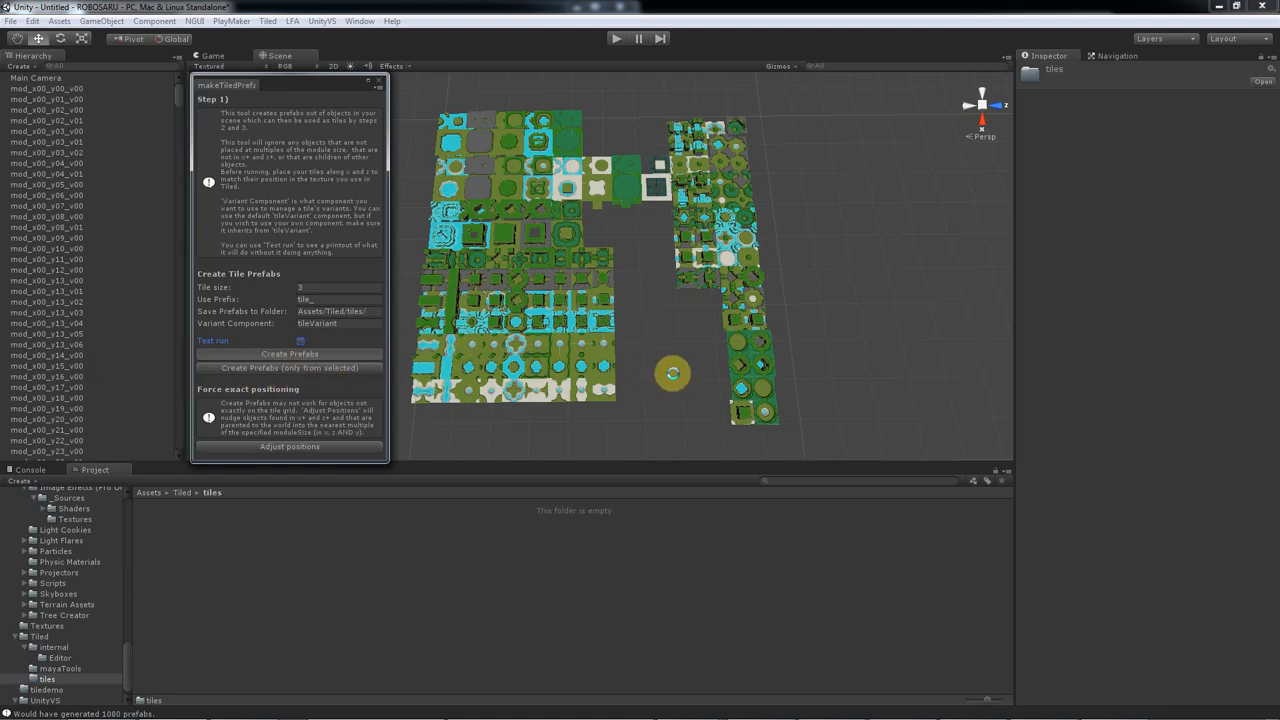
mouse_move(676, 380)
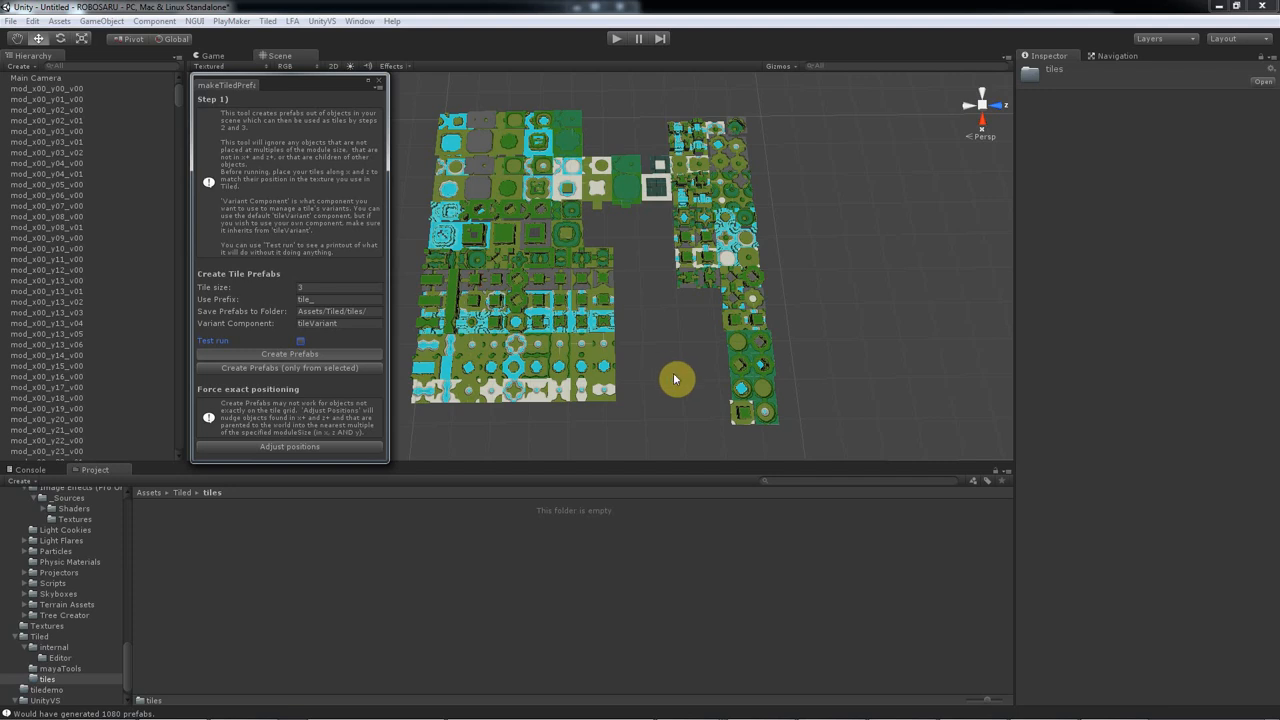
mouse_move(672, 376)
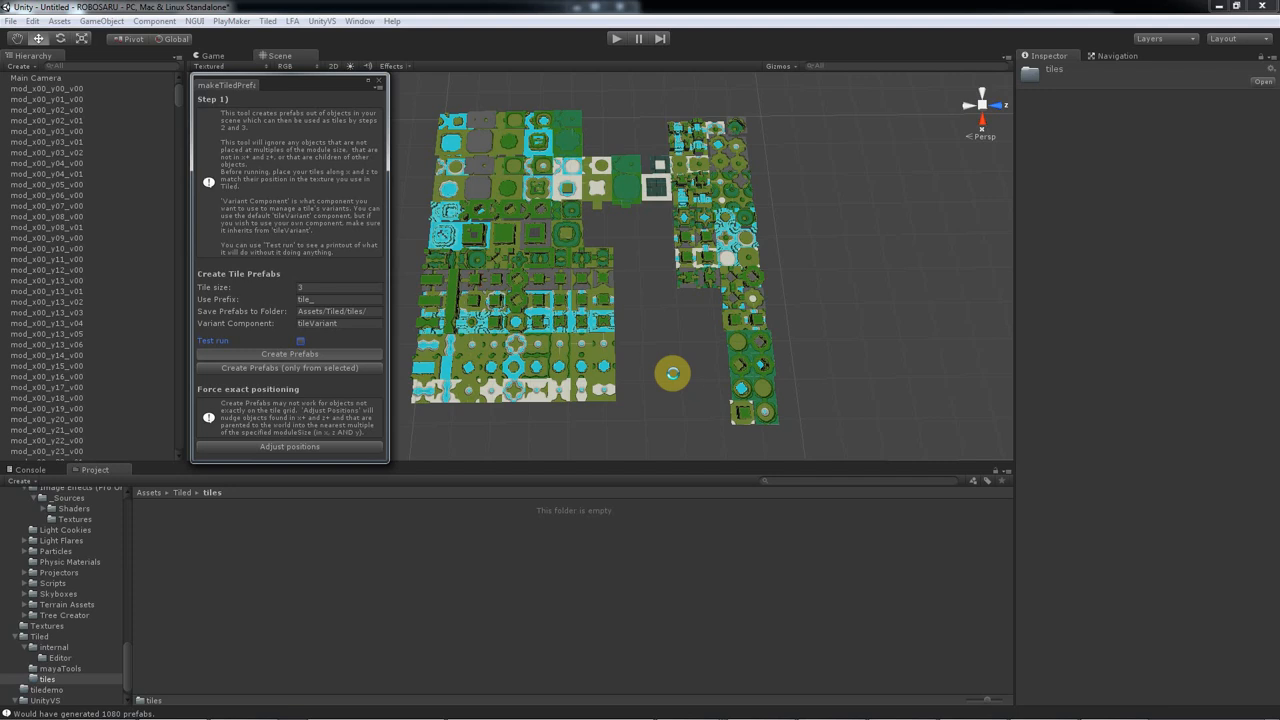
mouse_move(676, 380)
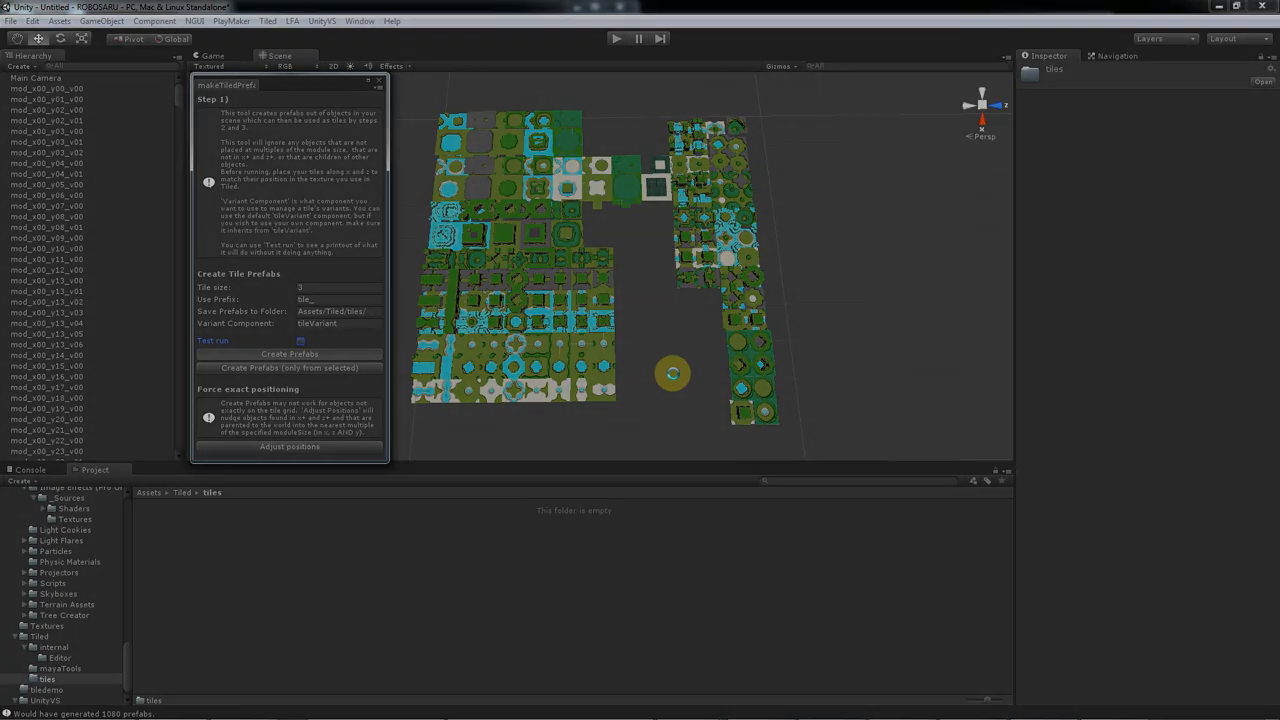
- Generate the 1080 tile prefabs for real and inspect a tile's Tile Variant component
left_click(290, 354)
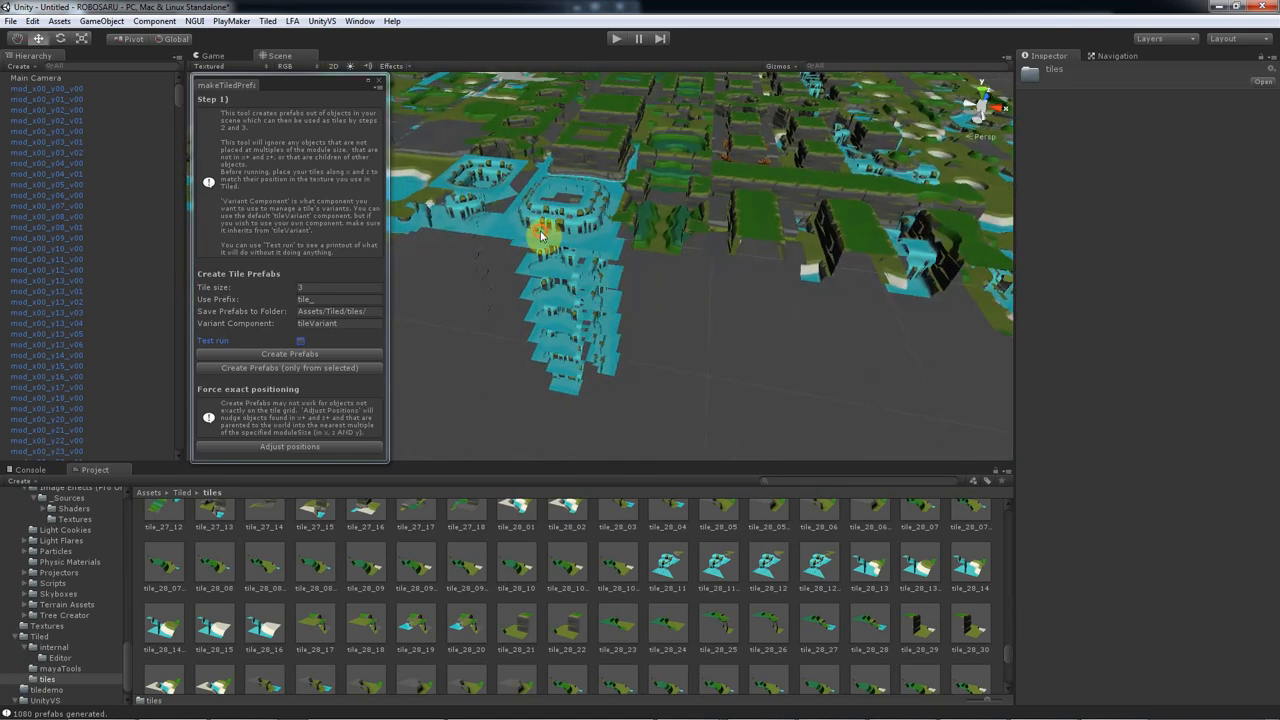
left_click(42, 280)
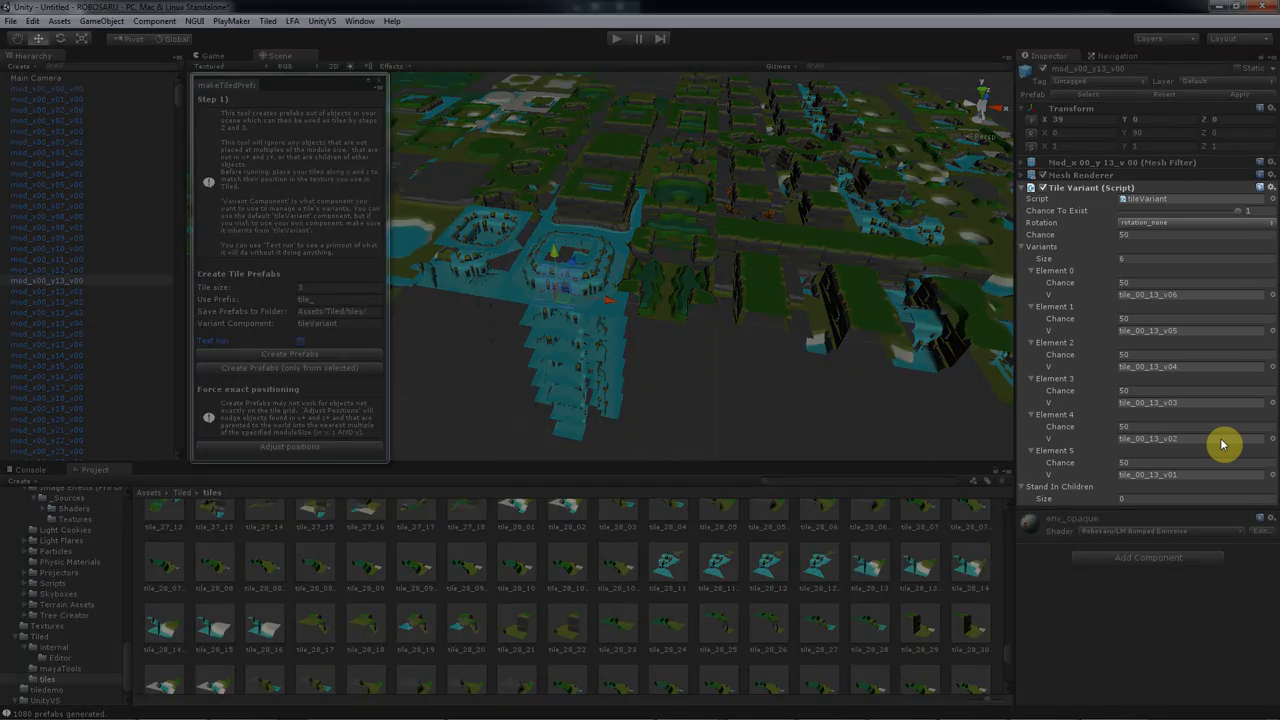
mouse_move(680, 382)
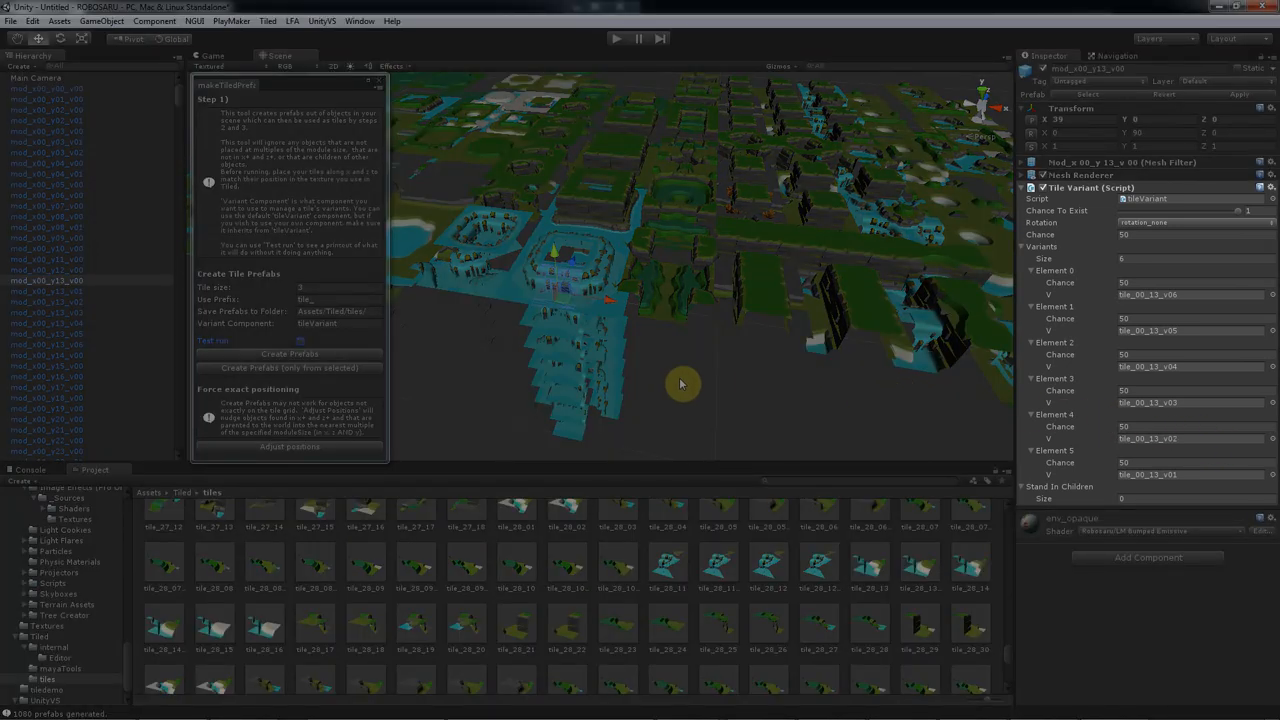